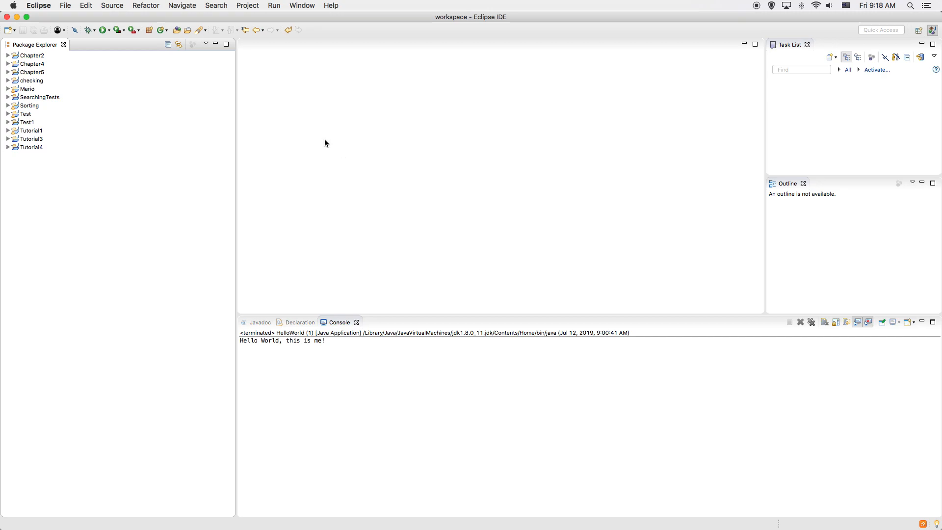
{"action": "mouse_move", "coordinate": [124, 144]}
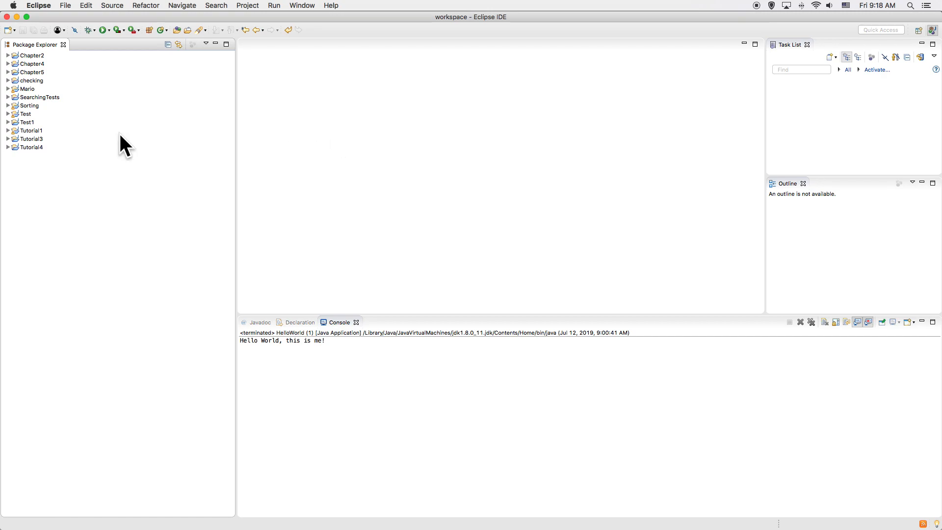
{"action": "mouse_move", "coordinate": [324, 157]}
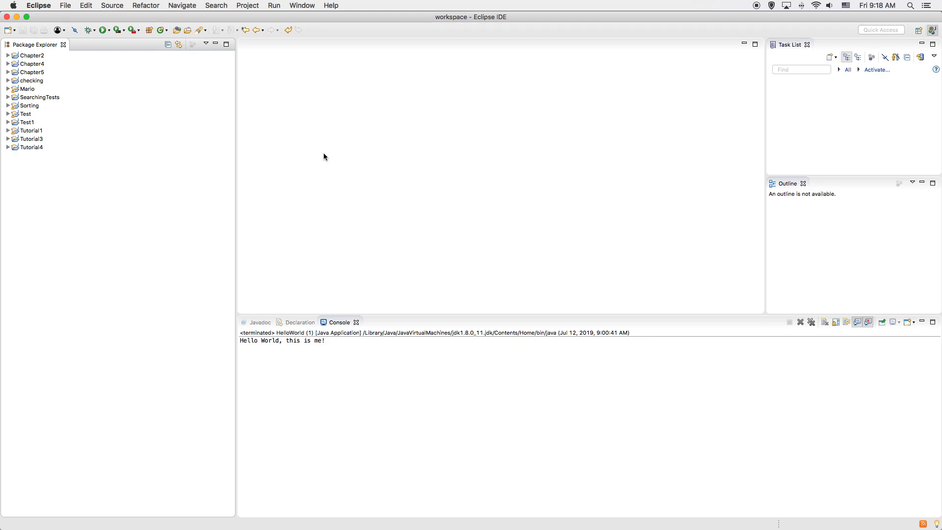
{"action": "mouse_move", "coordinate": [170, 120]}
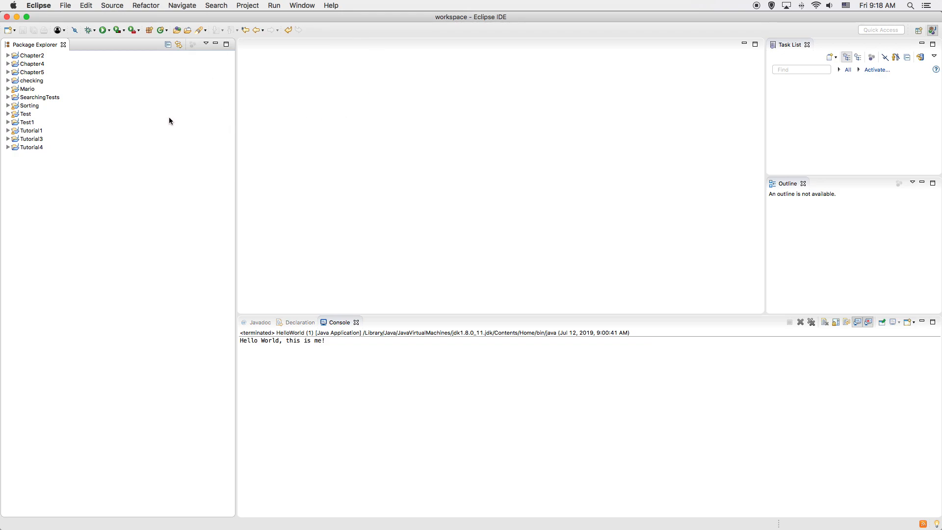
{"action": "mouse_move", "coordinate": [96, 94]}
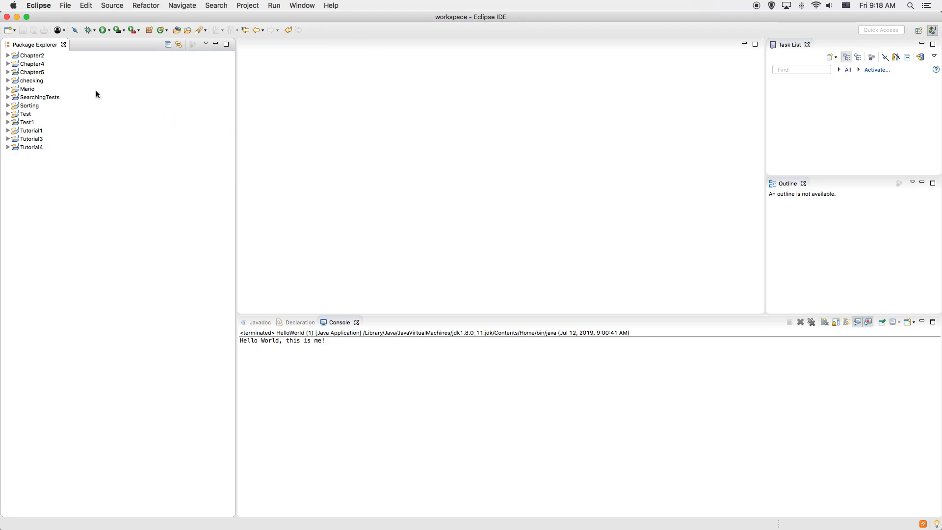
- Create a new Java project named InitialPrograms via File > New > Java Project
{"action": "left_click", "coordinate": [65, 6]}
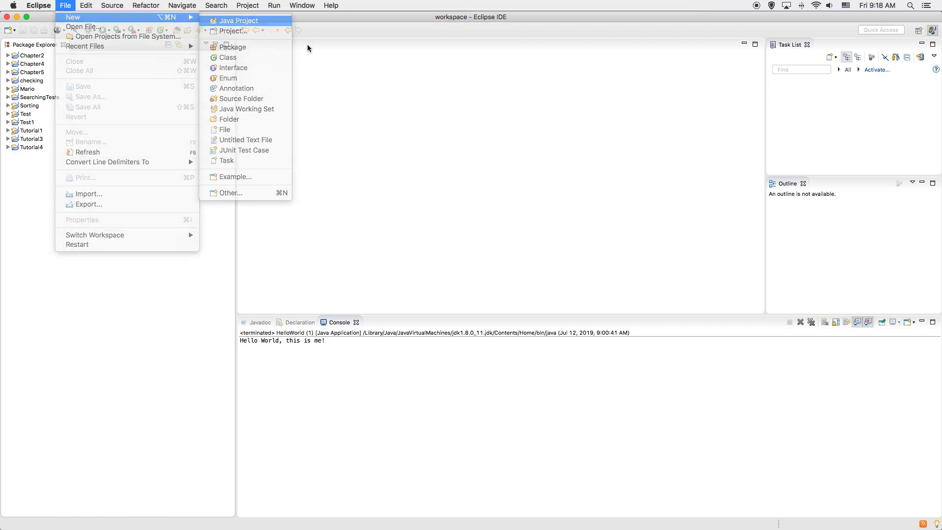
{"action": "left_click", "coordinate": [239, 21]}
{"action": "type", "text": "InitialPrograms"}
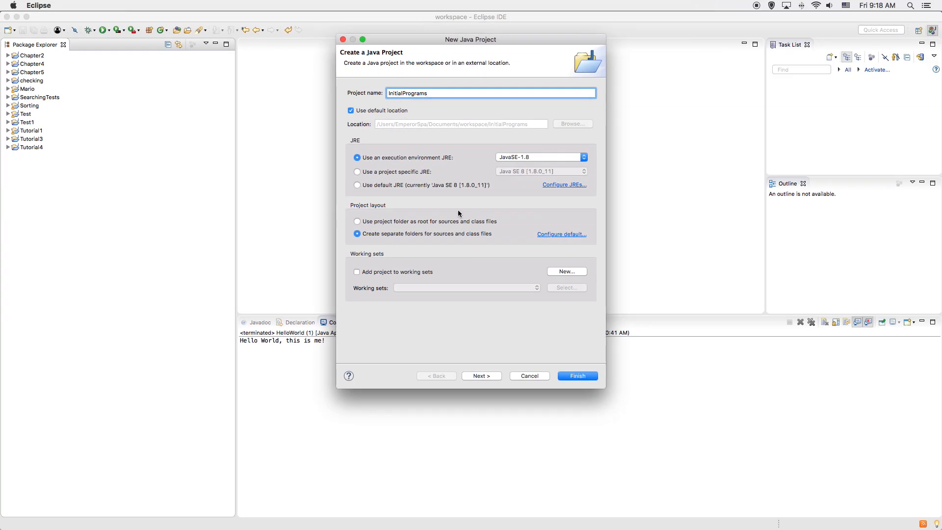
{"action": "left_click", "coordinate": [576, 376]}
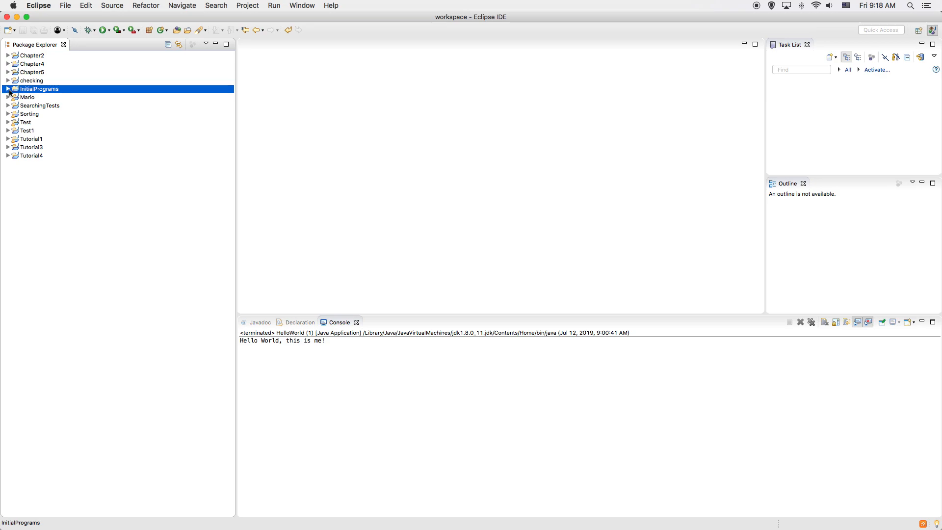
{"action": "mouse_move", "coordinate": [53, 95]}
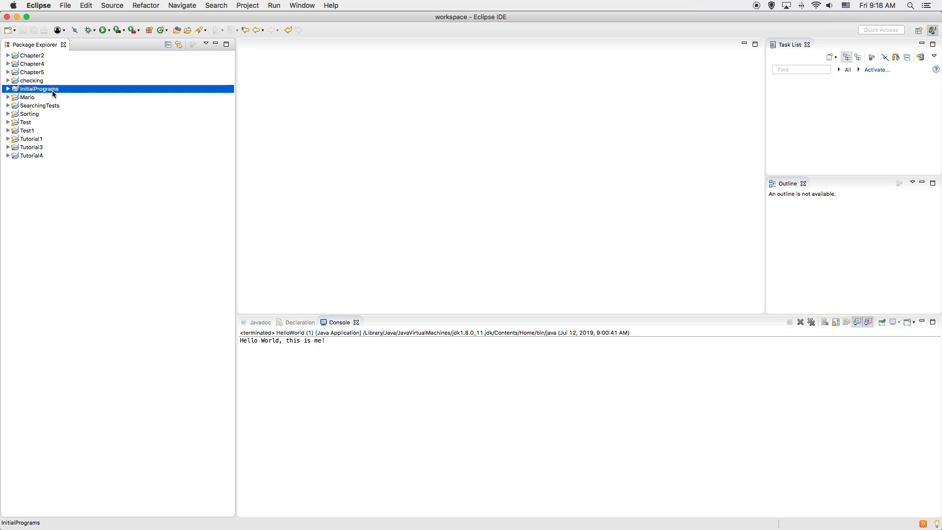
{"action": "mouse_move", "coordinate": [63, 5]}
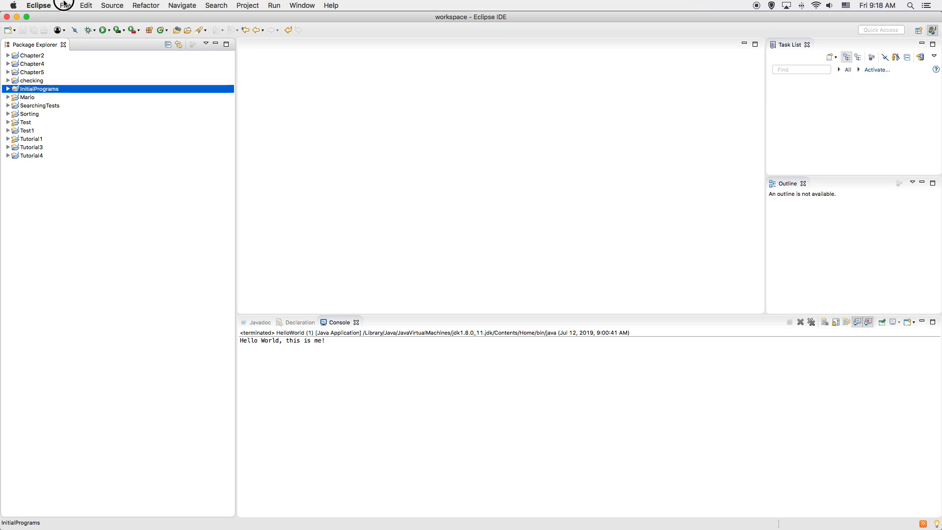
- Start a new Java class in InitialPrograms and enter the name HelloWorld
{"action": "left_click", "coordinate": [86, 6]}
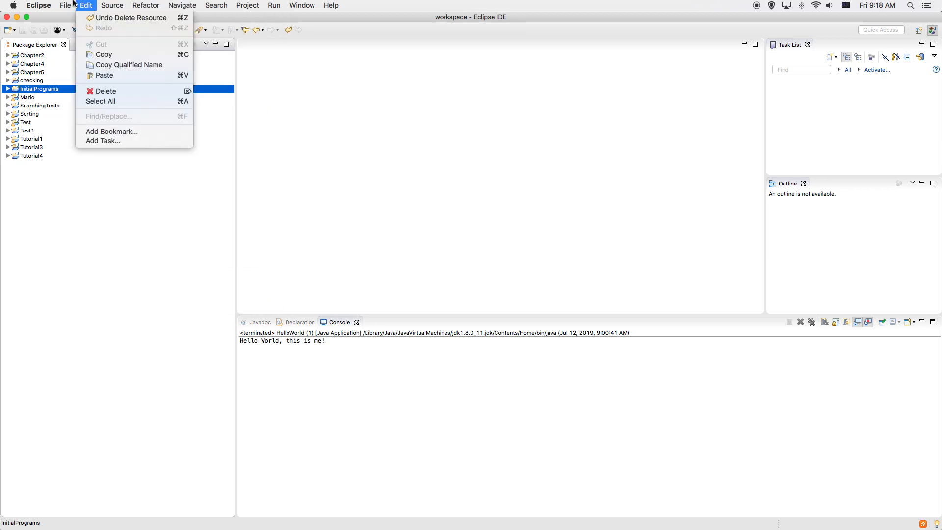
{"action": "left_click", "coordinate": [64, 6]}
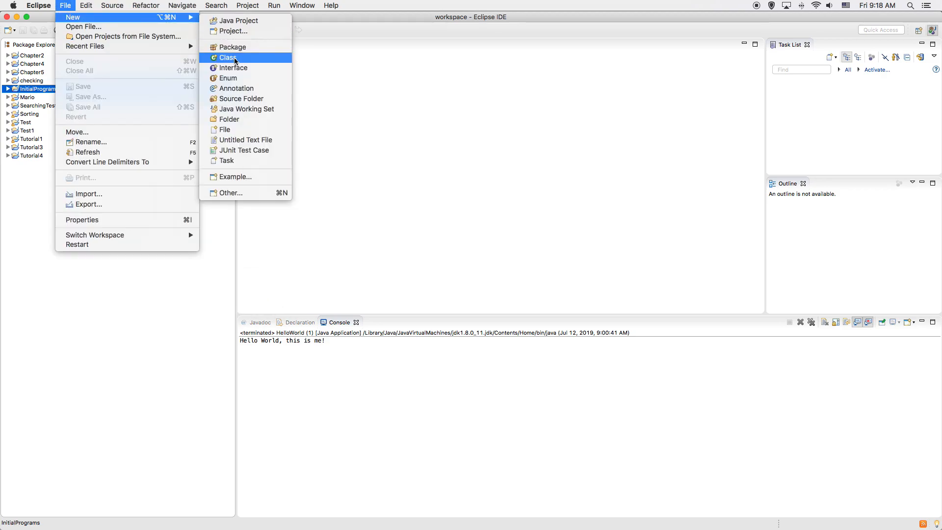
{"action": "left_click", "coordinate": [228, 57]}
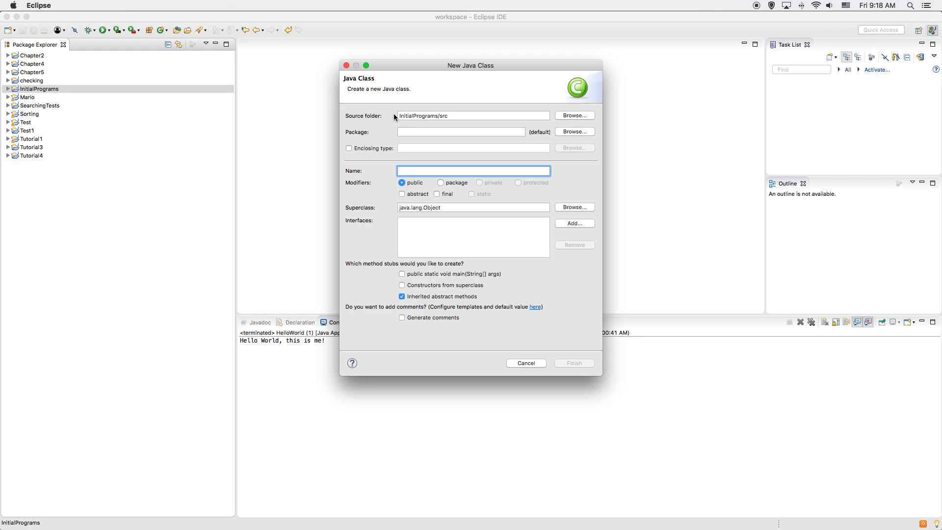
{"action": "mouse_move", "coordinate": [390, 112]}
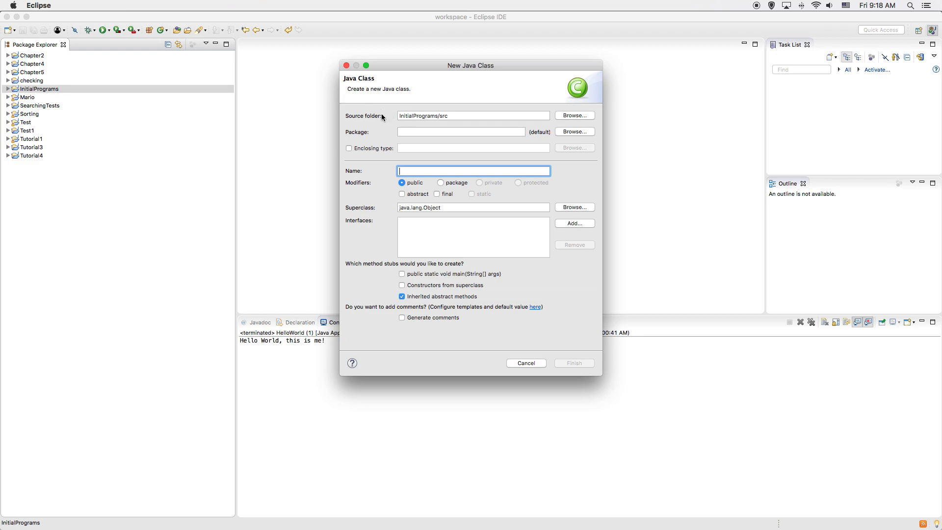
{"action": "mouse_move", "coordinate": [414, 171]}
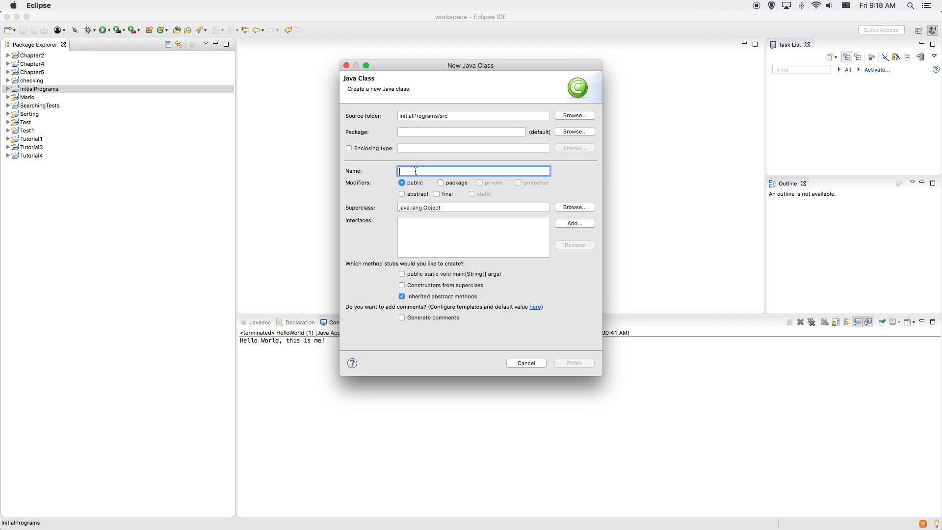
{"action": "type", "text": "HelloW"}
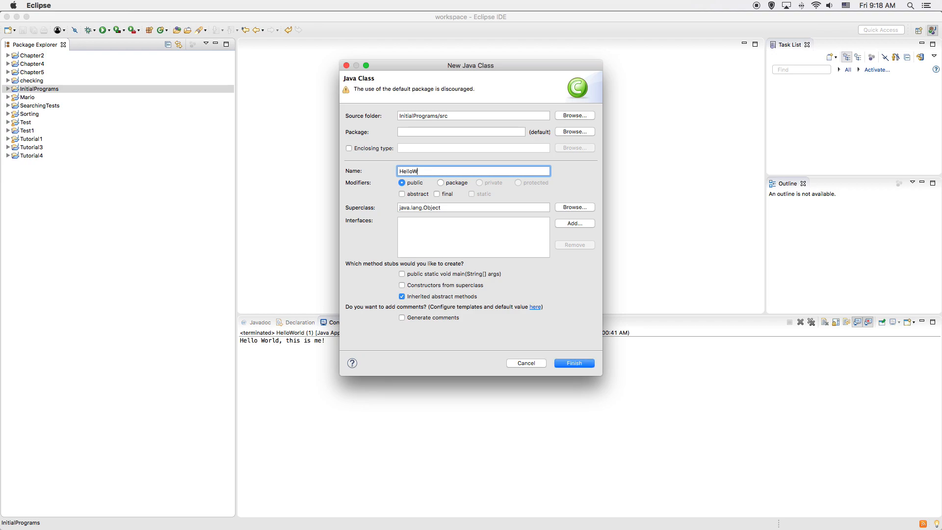
{"action": "type", "text": "orld"}
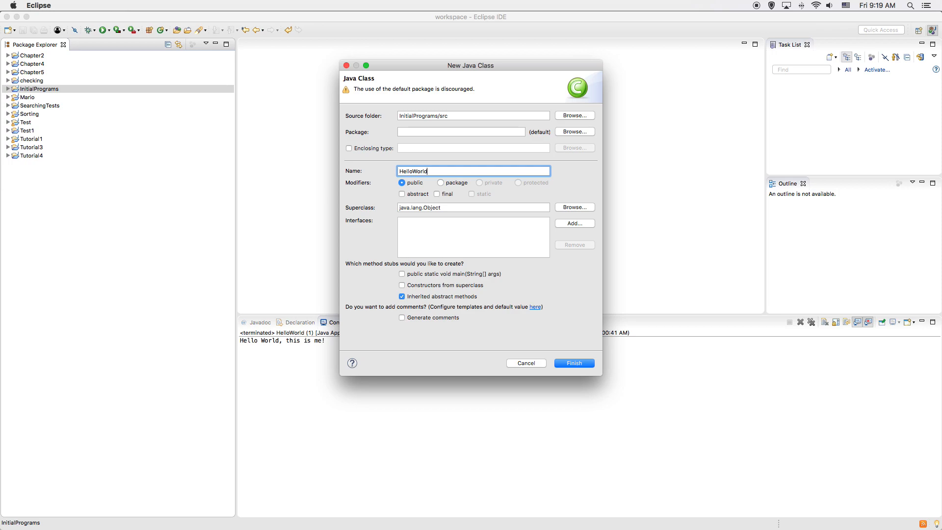
- Finish the New Java Class dialog so HelloWorld.java is created and opened
{"action": "left_click", "coordinate": [572, 362]}
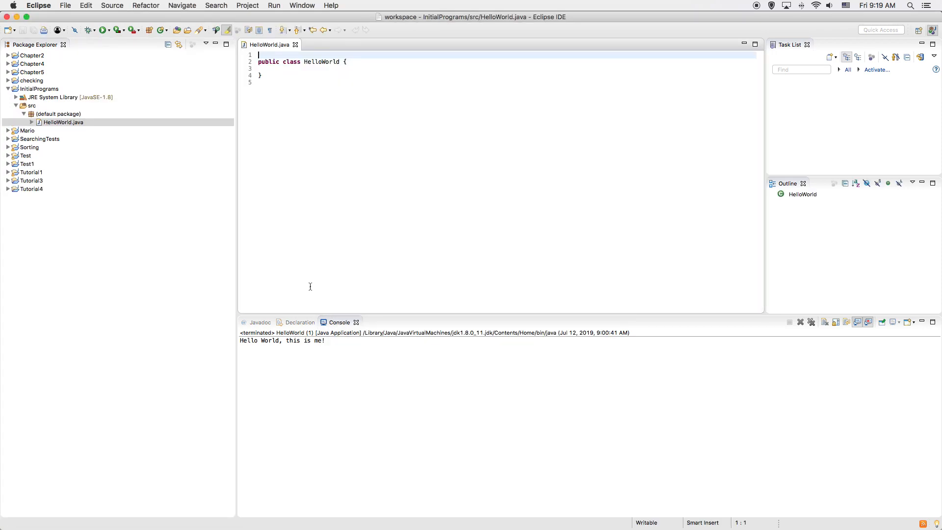
{"action": "mouse_move", "coordinate": [308, 165]}
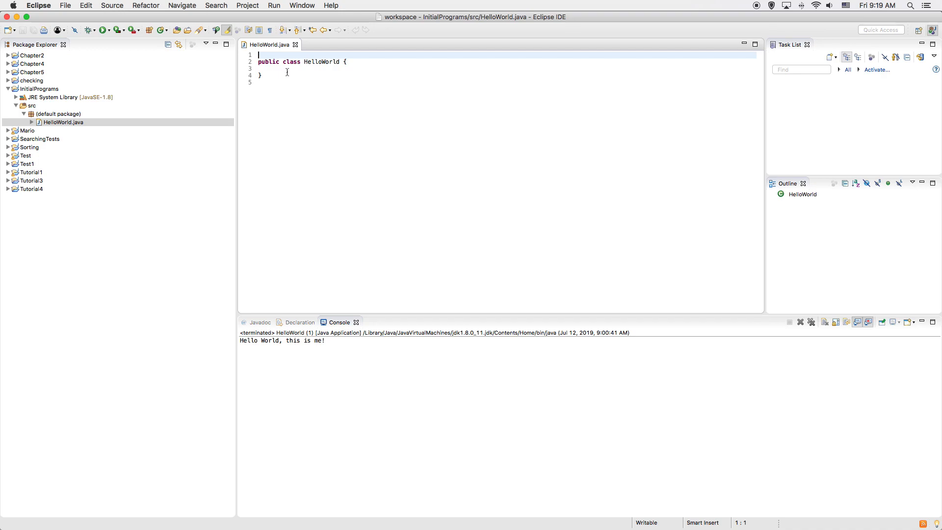
{"action": "mouse_move", "coordinate": [291, 62]}
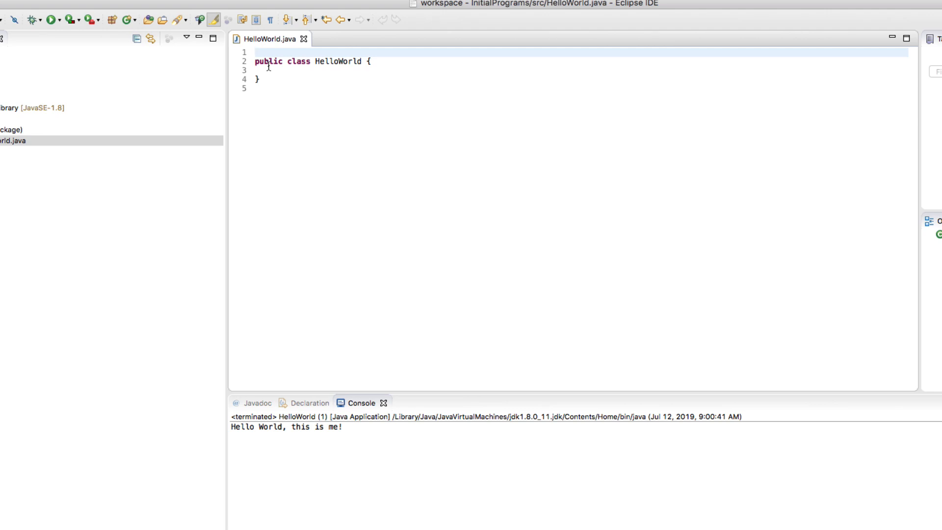
- Insert a /* block comment above the class and place the cursor on its middle line
{"action": "type", "text": "/*"}
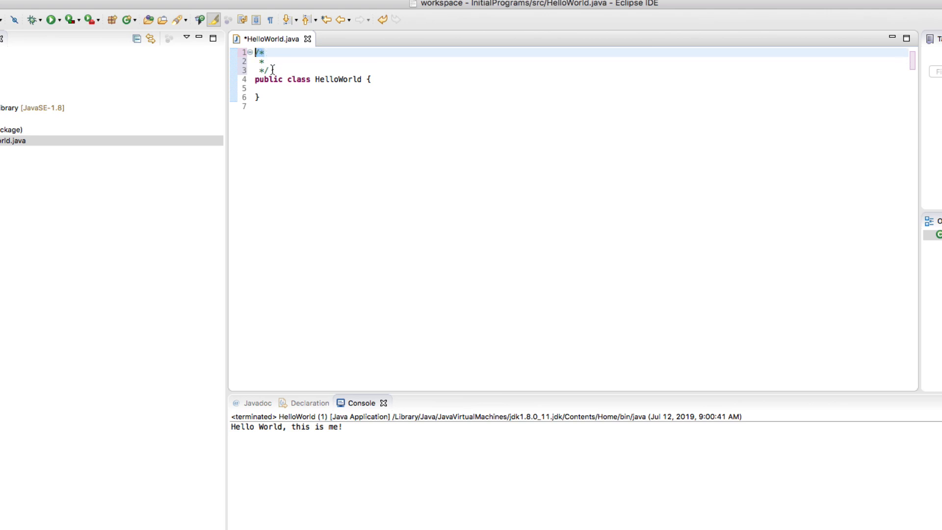
{"action": "left_click", "coordinate": [263, 70]}
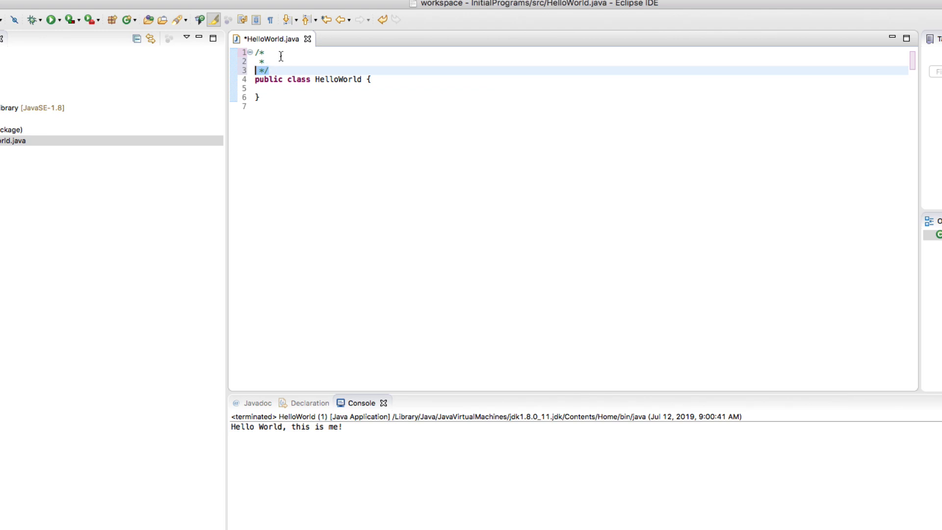
{"action": "left_click", "coordinate": [270, 61]}
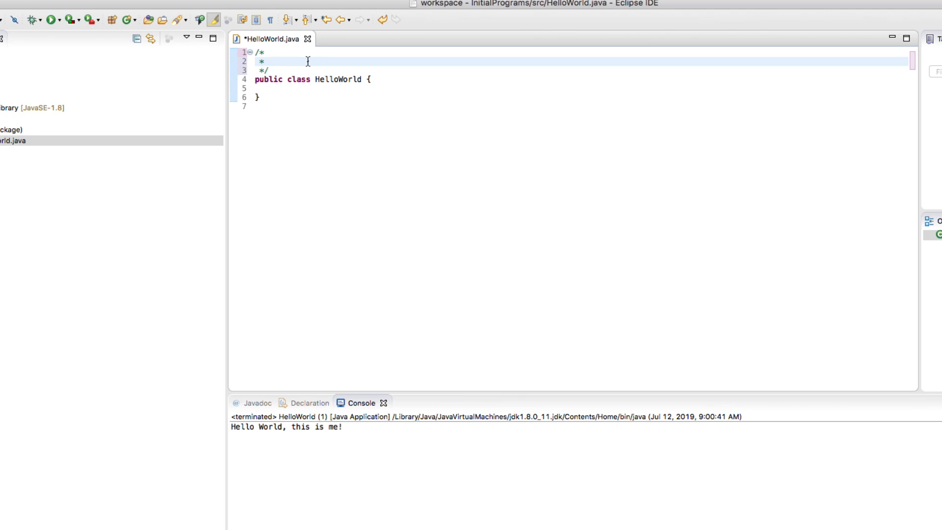
- Write the Programmer: Profer and Date: July 12, 2025 lines plus a Purpose: label
{"action": "left_click", "coordinate": [268, 61]}
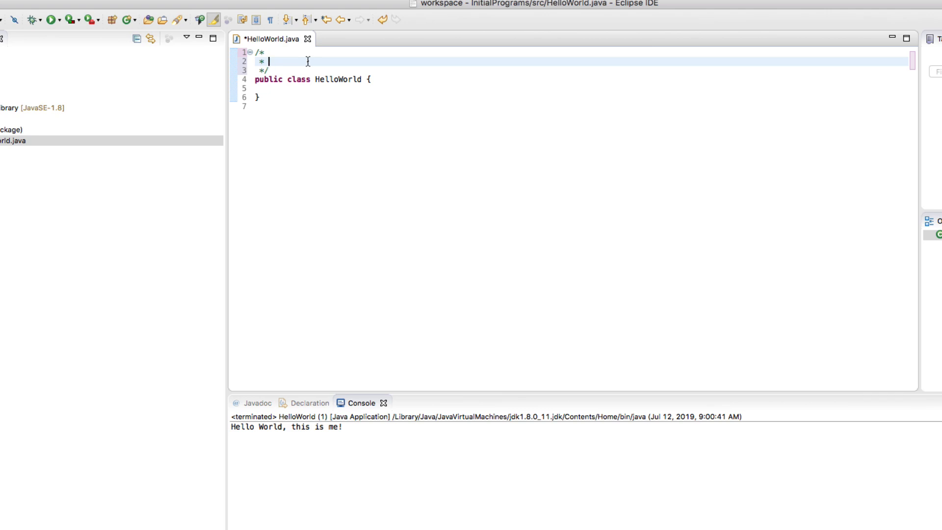
{"action": "type", "text": "Programmer"}
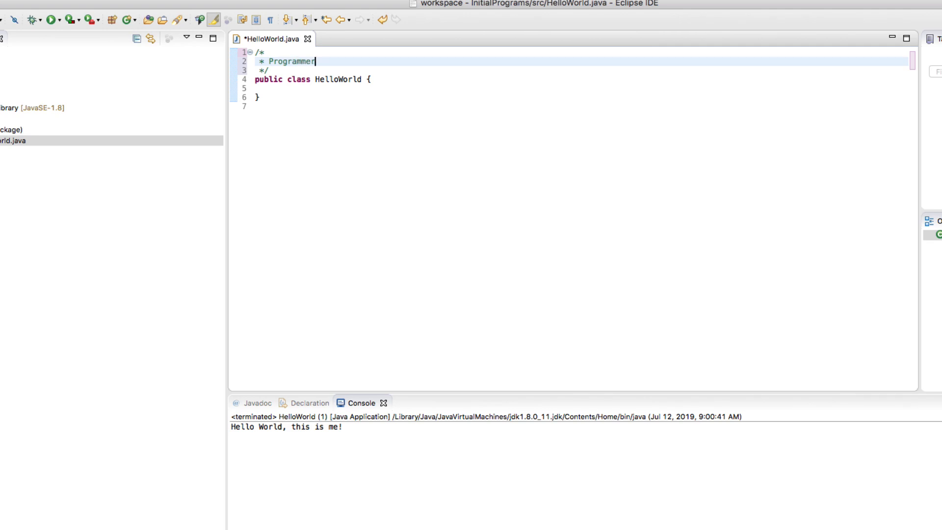
{"action": "type", "text": ": Profer"}
{"action": "type", "text": "* Date:"}
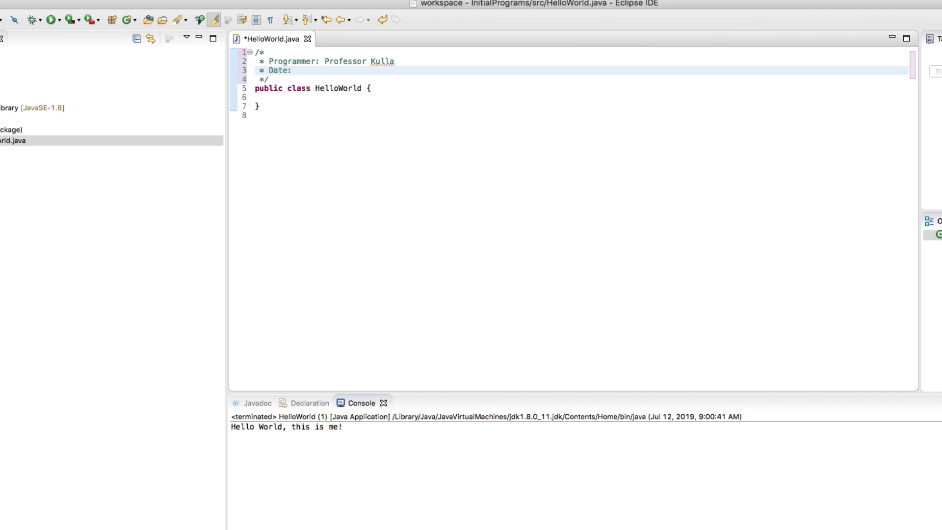
{"action": "type", "text": "July 1"}
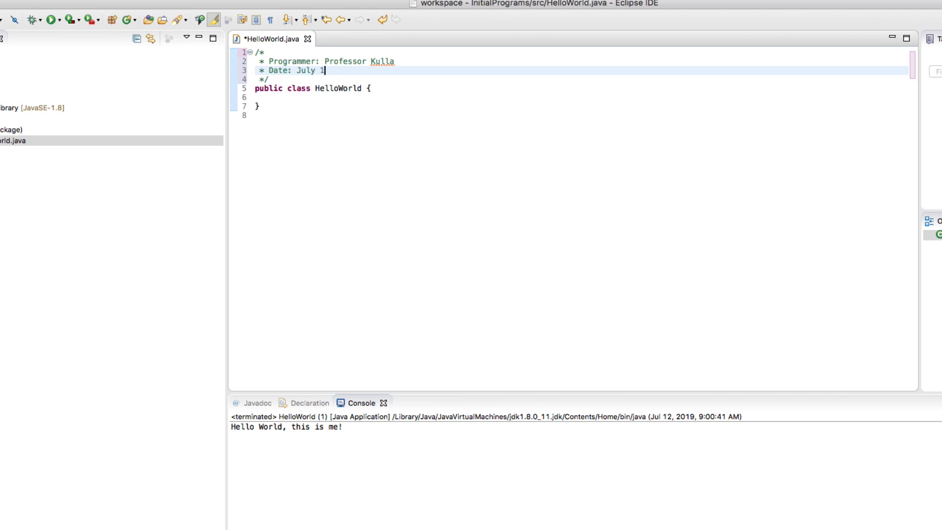
{"action": "type", "text": "2,"}
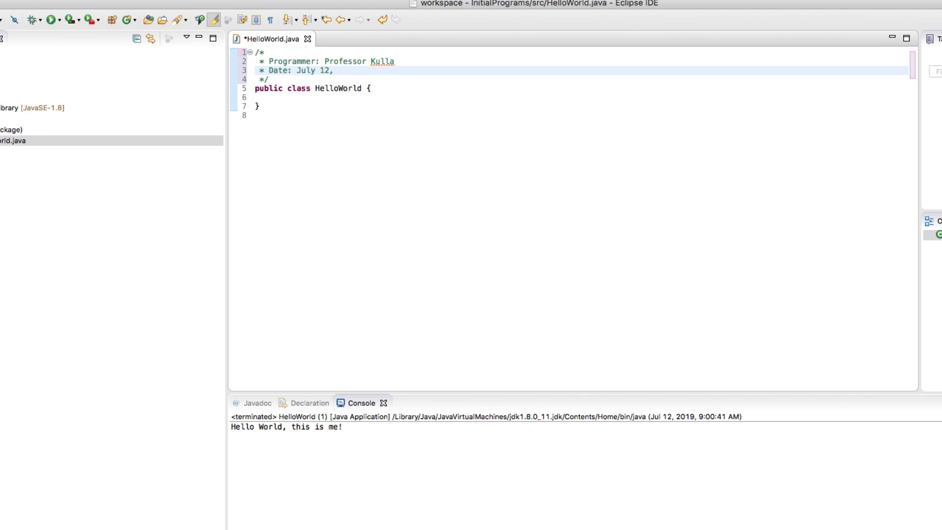
{"action": "type", "text": "20"}
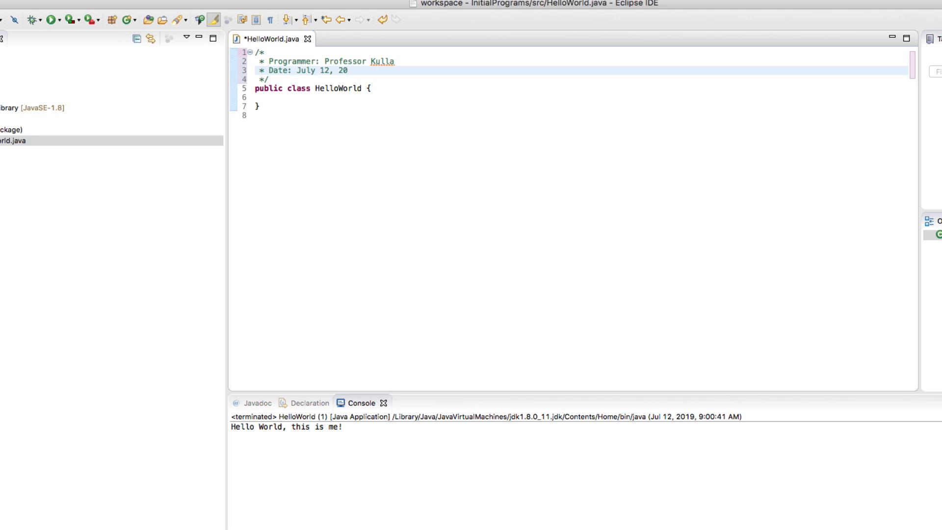
{"action": "type", "text": "25"}
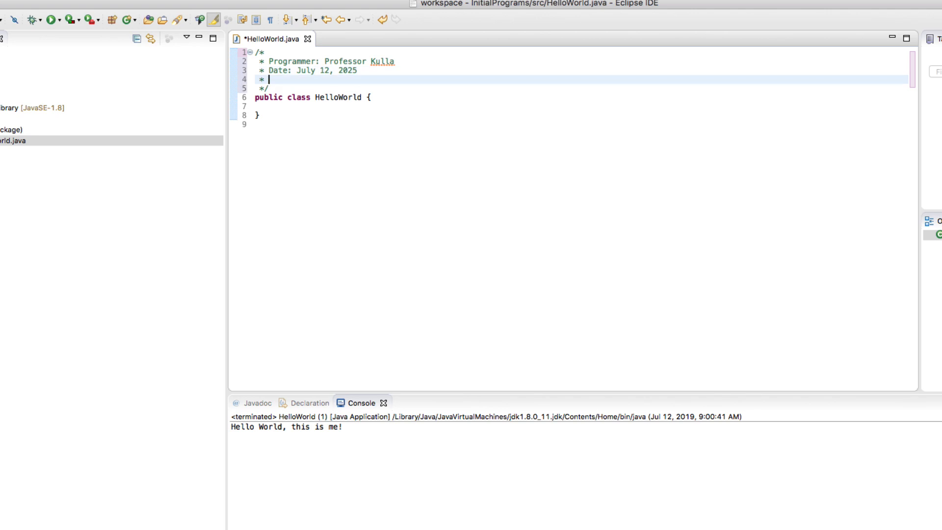
{"action": "type", "text": "Purpose:"}
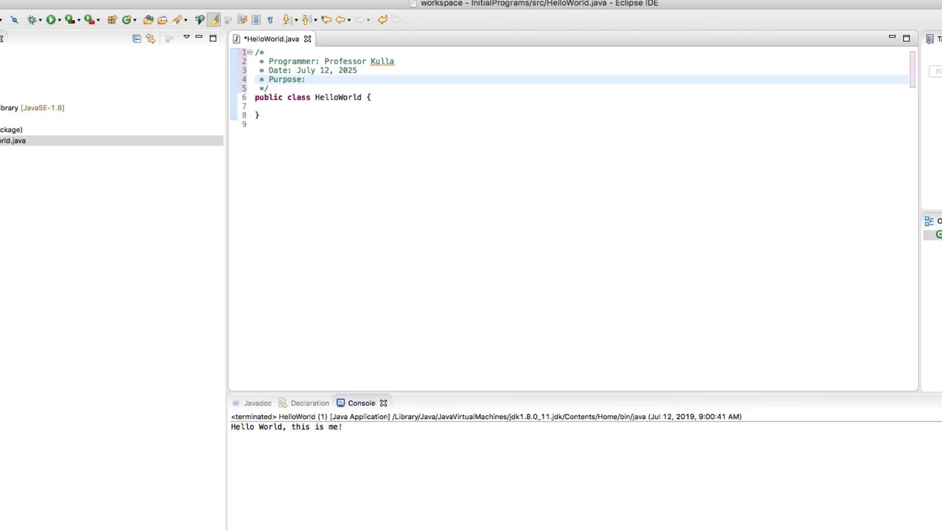
- Complete the Purpose line about testing the compiler and displaying a console message, then move into the class body
{"action": "left_click", "coordinate": [310, 78]}
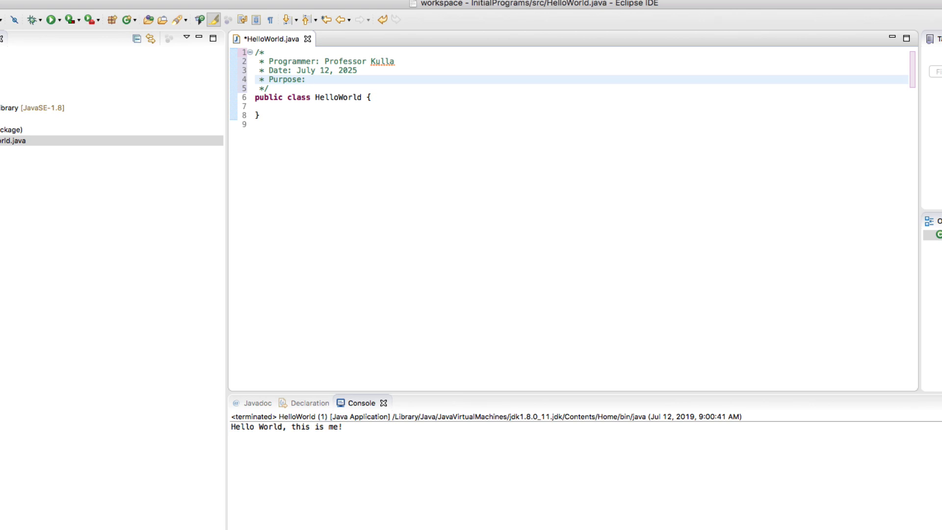
{"action": "type", "text": "This is to"}
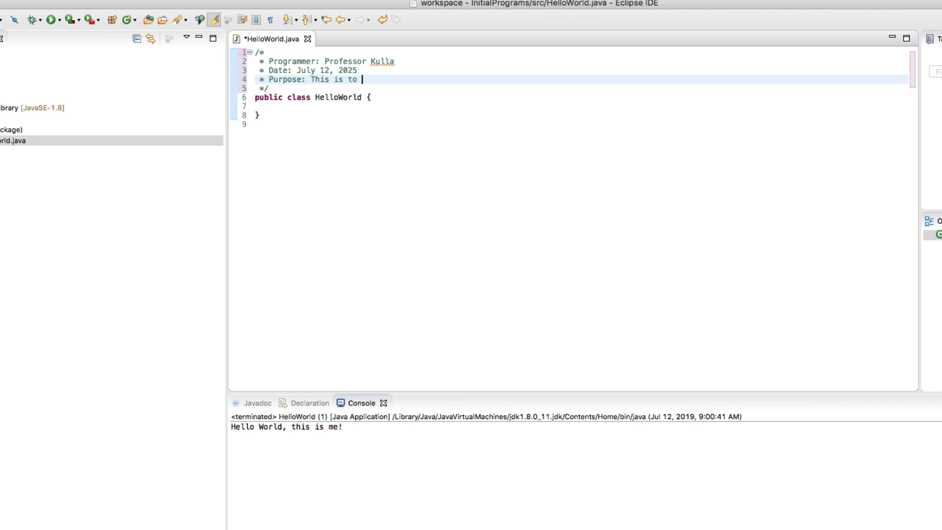
{"action": "type", "text": "test the c"}
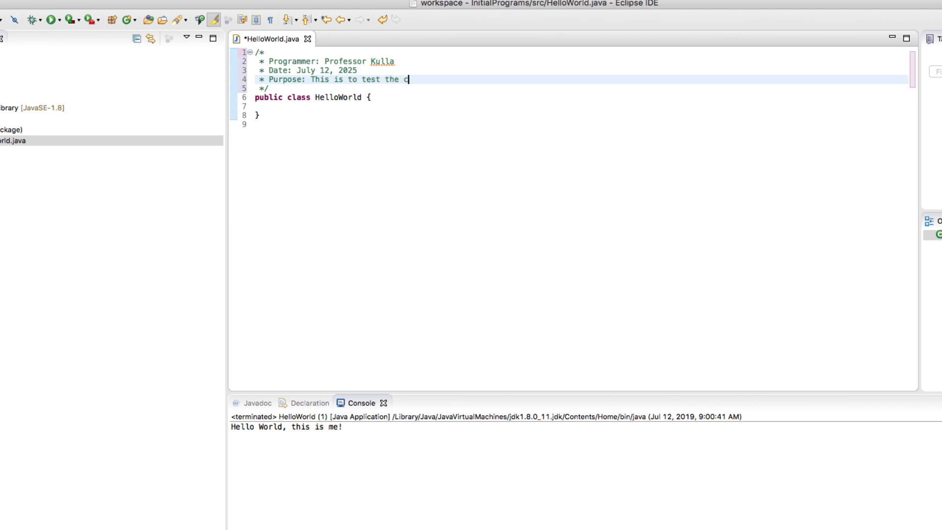
{"action": "type", "text": "ompiler"}
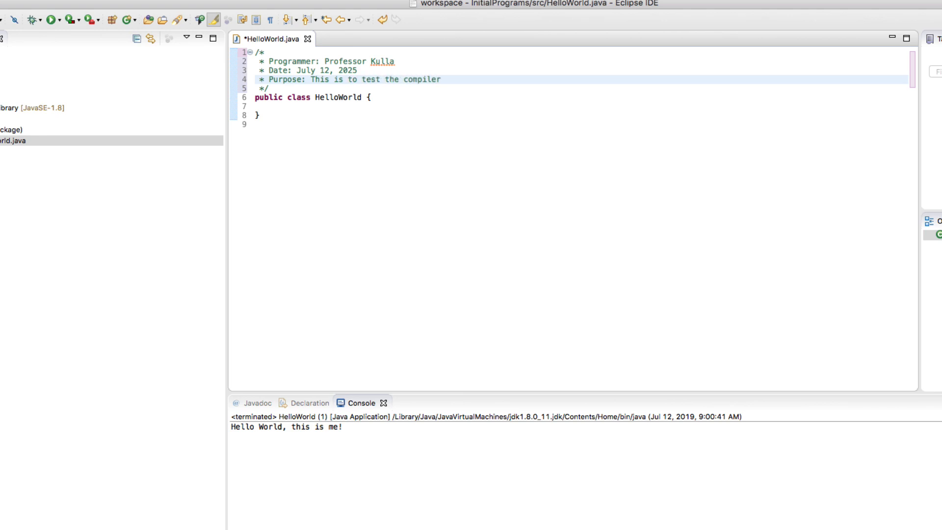
{"action": "type", "text": "and display"}
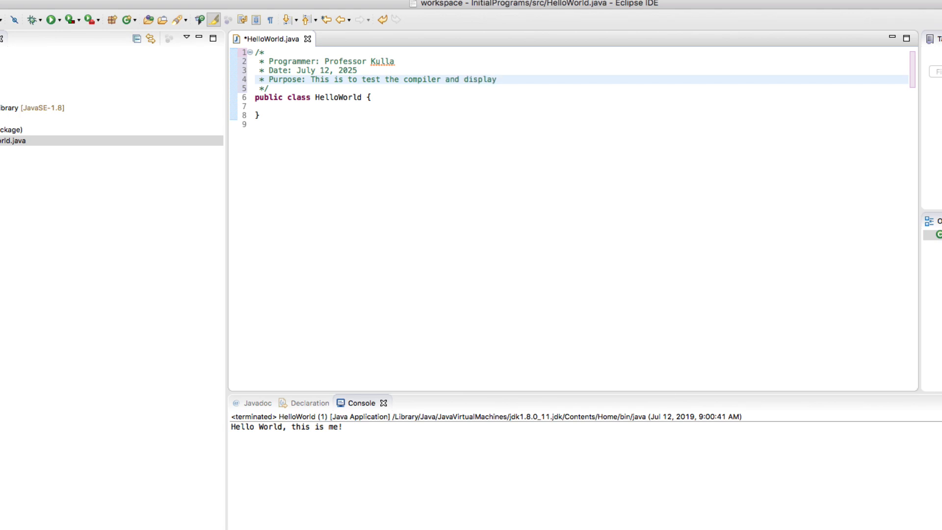
{"action": "type", "text": "a message to t"}
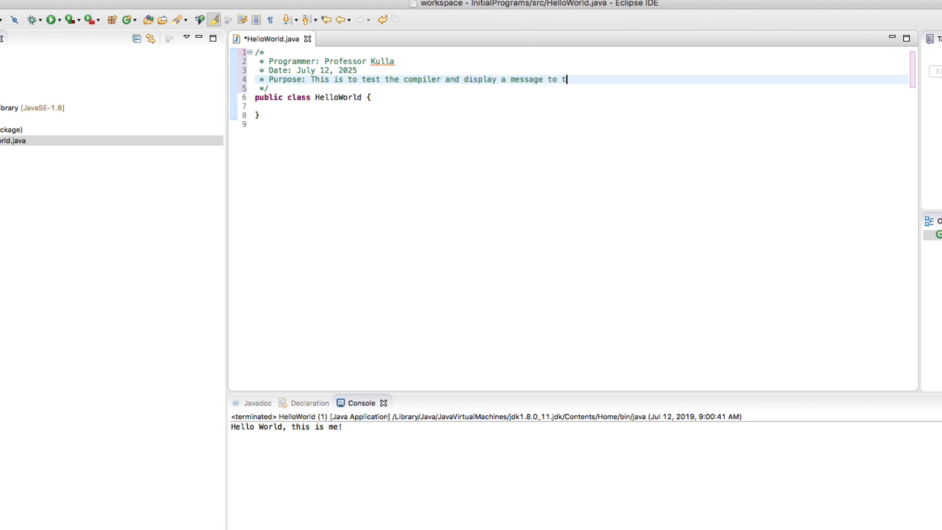
{"action": "type", "text": "he console"}
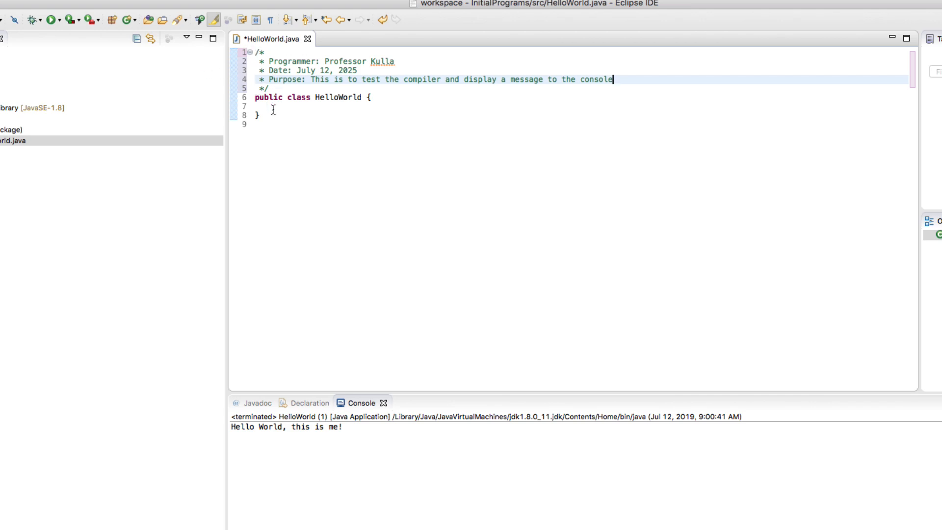
{"action": "left_click", "coordinate": [299, 106]}
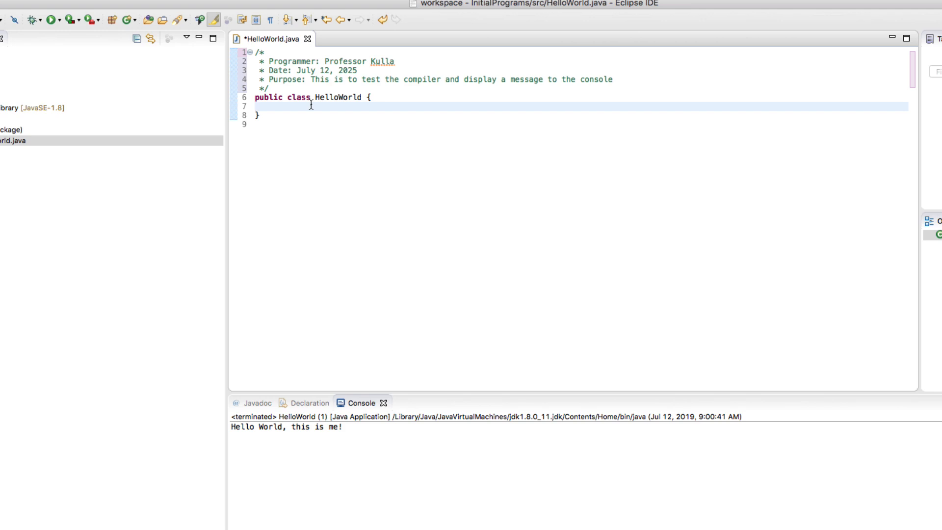
{"action": "left_click", "coordinate": [255, 106]}
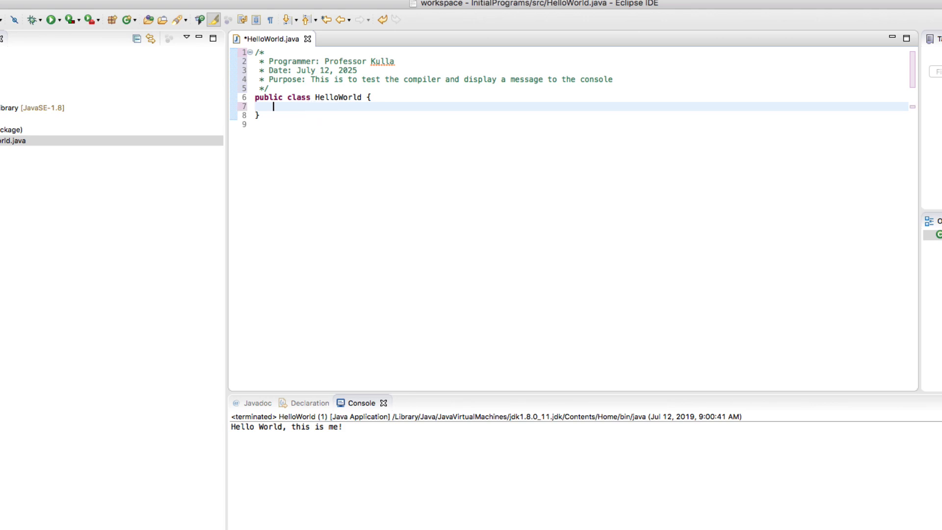
- Write an empty public static void main(String[] args) method inside HelloWorld
{"action": "type", "text": "p"}
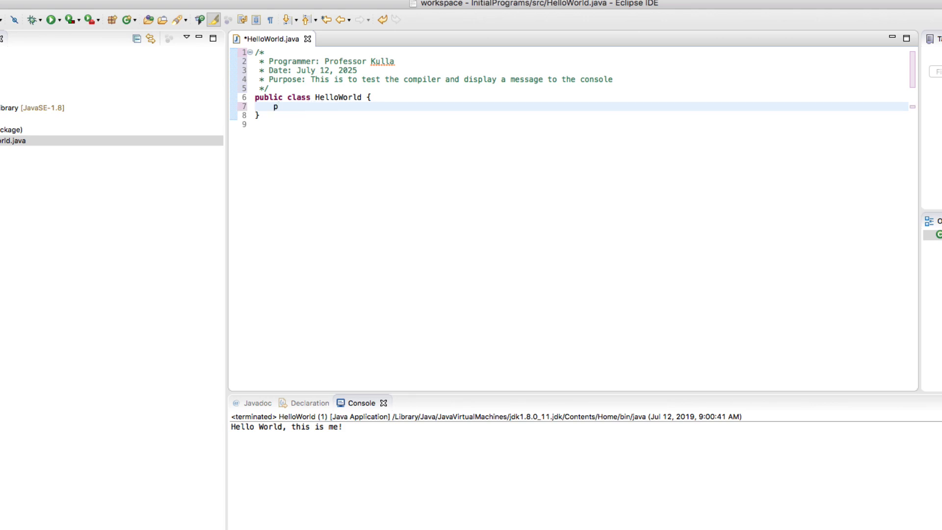
{"action": "type", "text": "ublic static void main (Stri"}
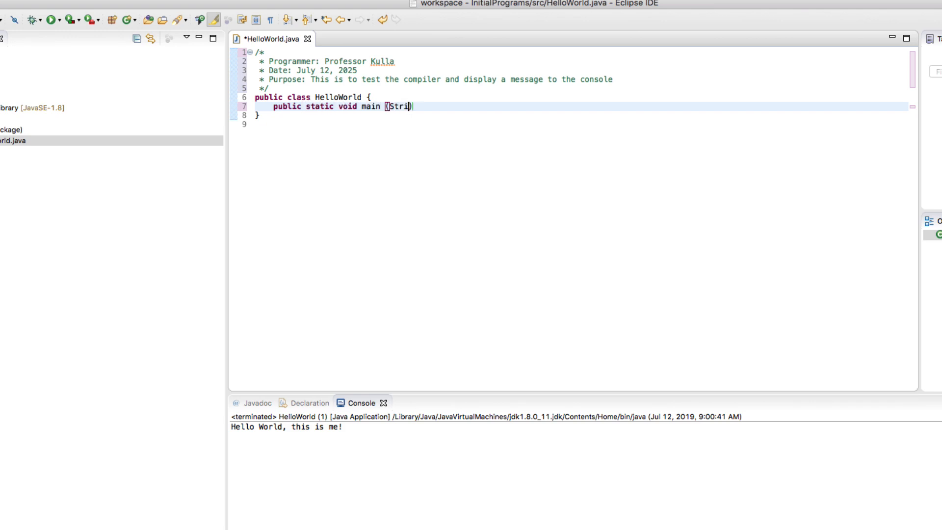
{"action": "type", "text": "ng[] args)"}
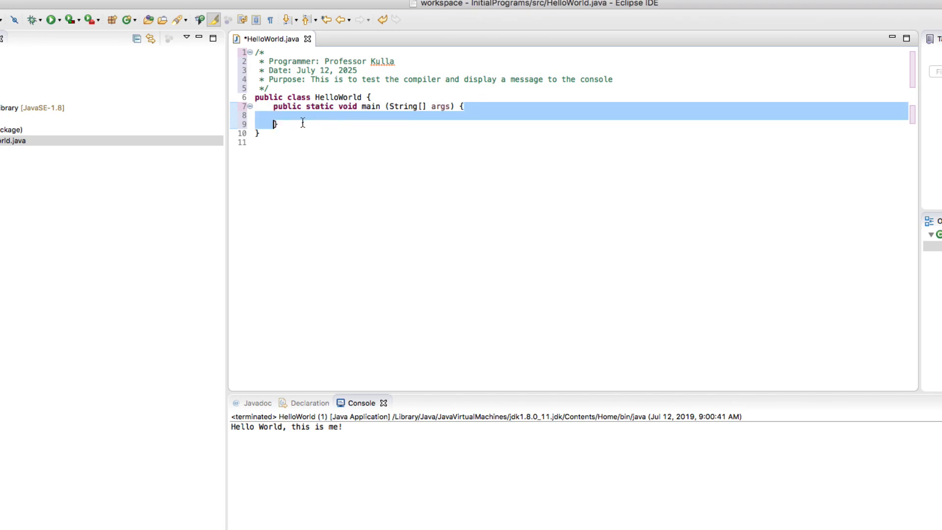
{"action": "left_click", "coordinate": [292, 116]}
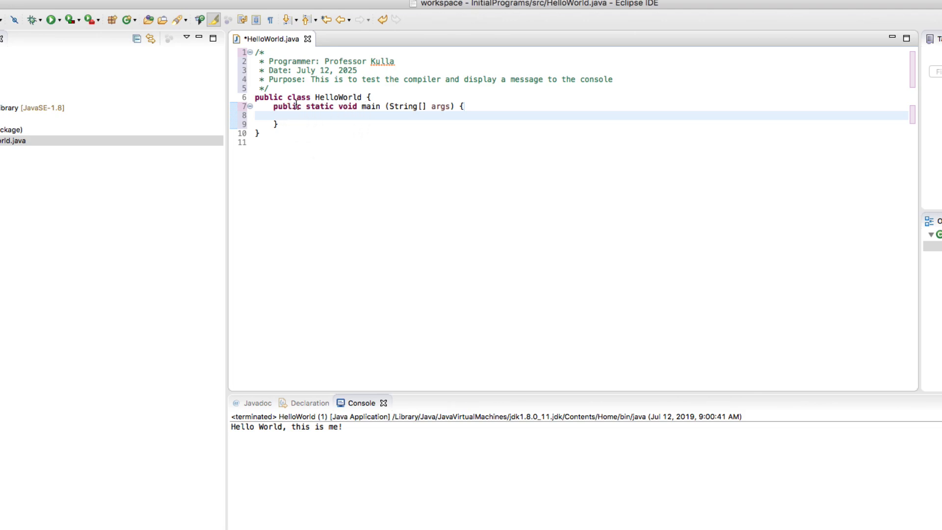
{"action": "mouse_move", "coordinate": [433, 106]}
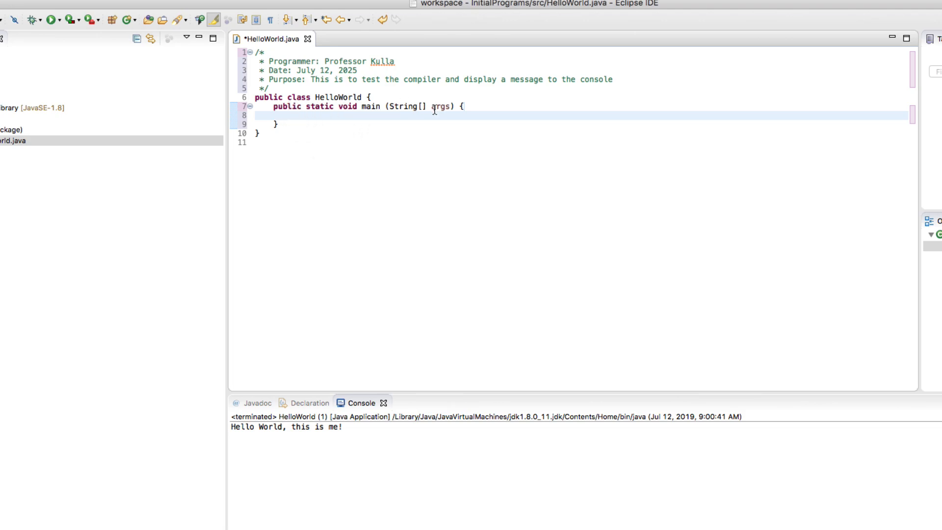
{"action": "left_click", "coordinate": [288, 106]}
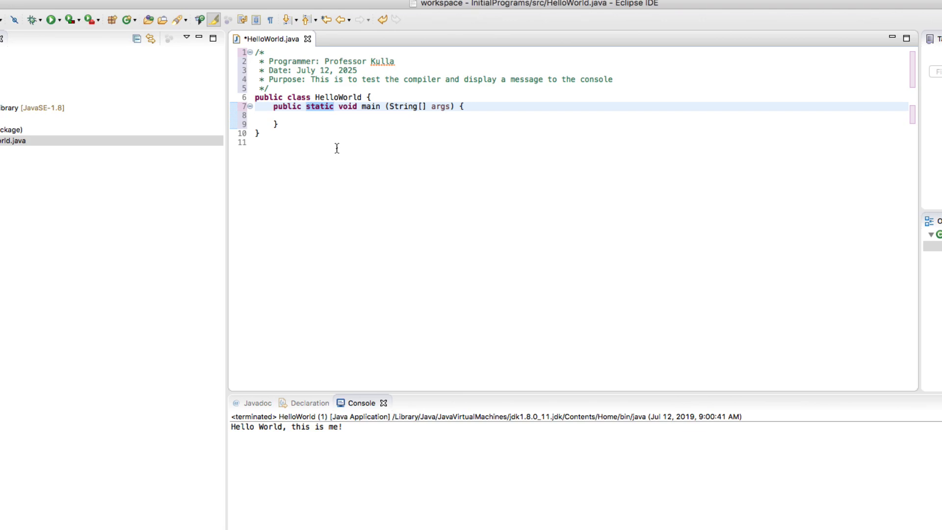
{"action": "mouse_move", "coordinate": [352, 112]}
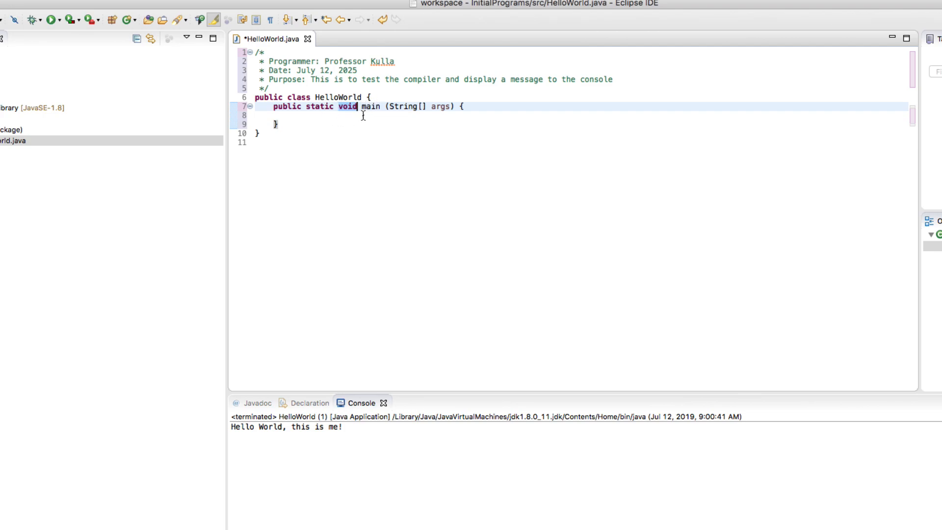
{"action": "mouse_move", "coordinate": [371, 106]}
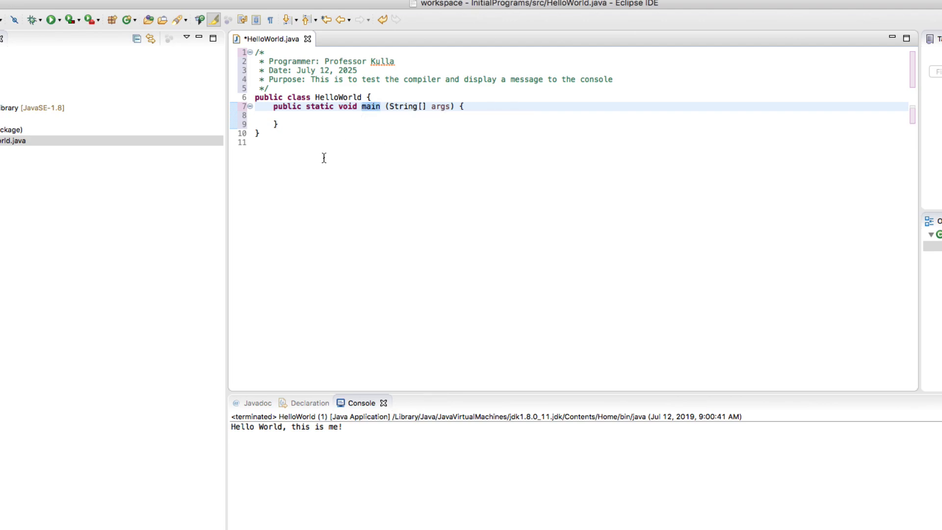
{"action": "left_click", "coordinate": [381, 106]}
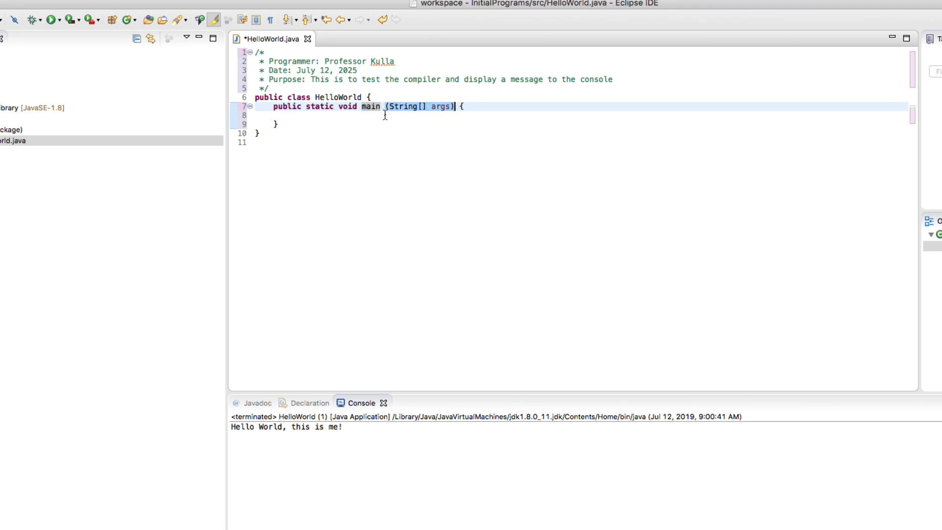
{"action": "mouse_move", "coordinate": [413, 106]}
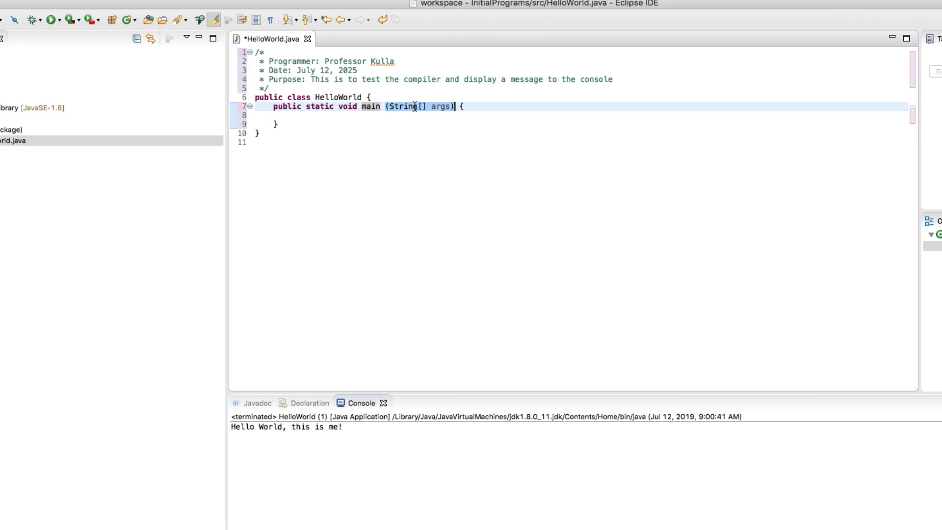
{"action": "double_click", "coordinate": [440, 106]}
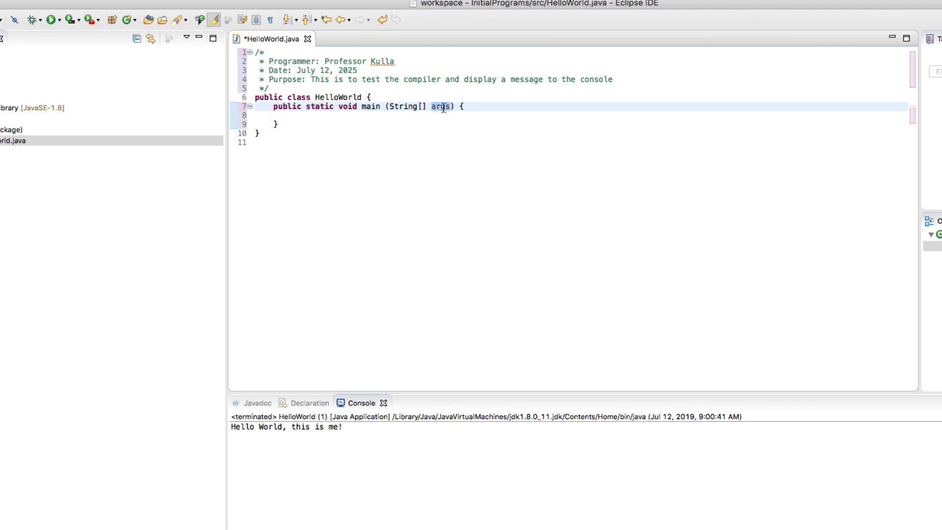
{"action": "left_click", "coordinate": [451, 106]}
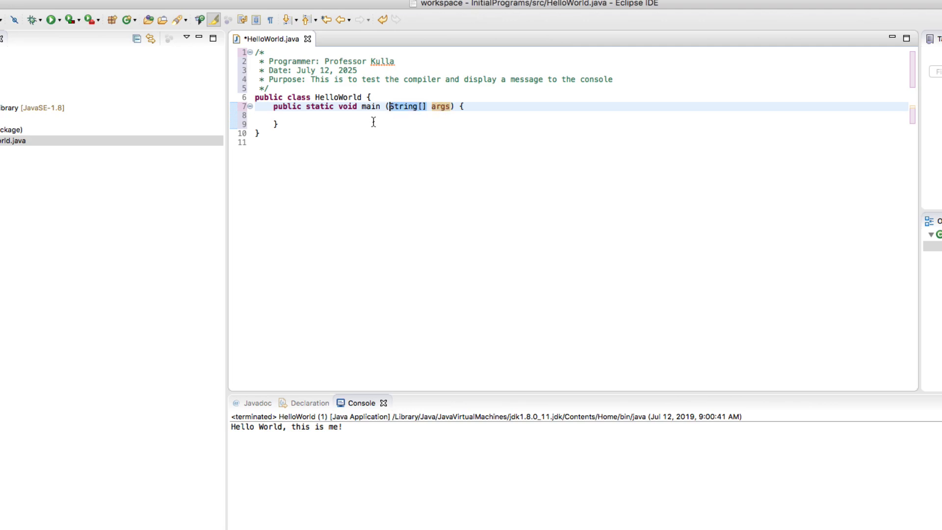
{"action": "left_click", "coordinate": [291, 116]}
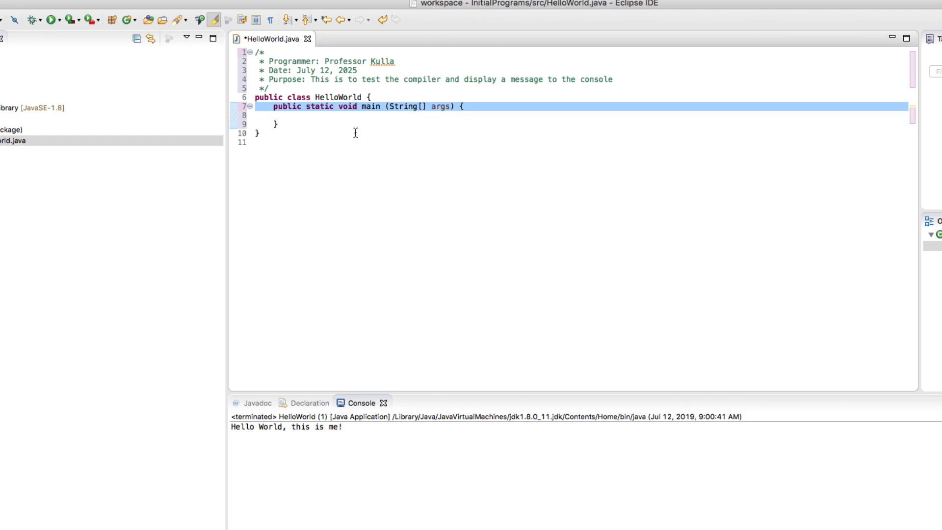
{"action": "left_click", "coordinate": [294, 116]}
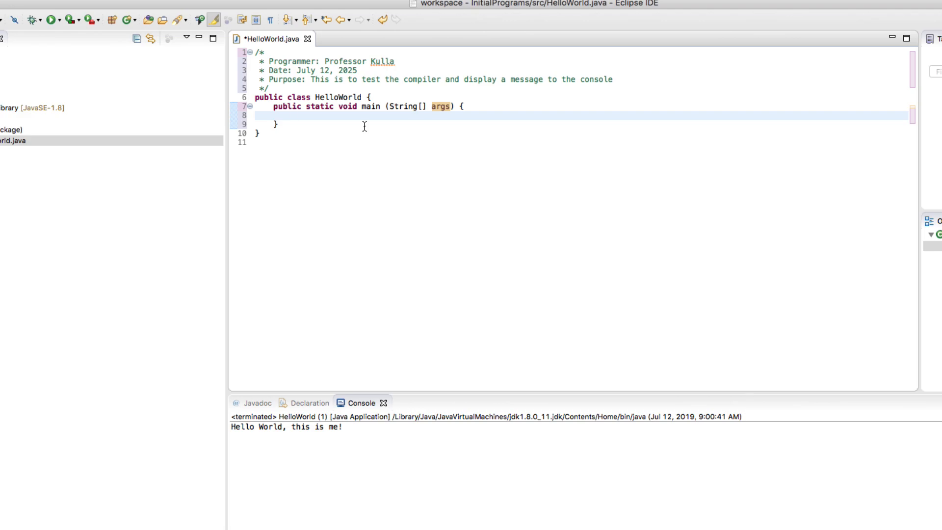
- Start a System.out.println statement inside main using content assist
{"action": "type", "text": "System.out"}
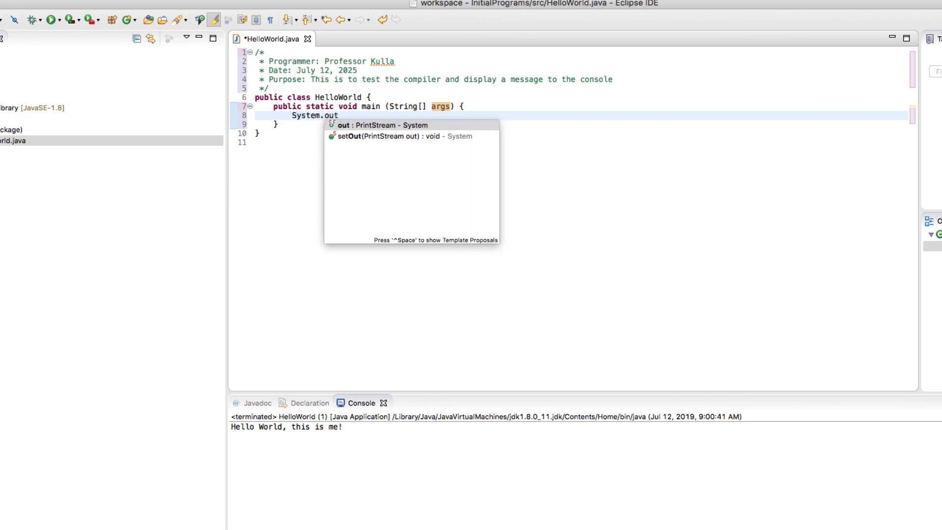
{"action": "type", "text": ".println(\");"}
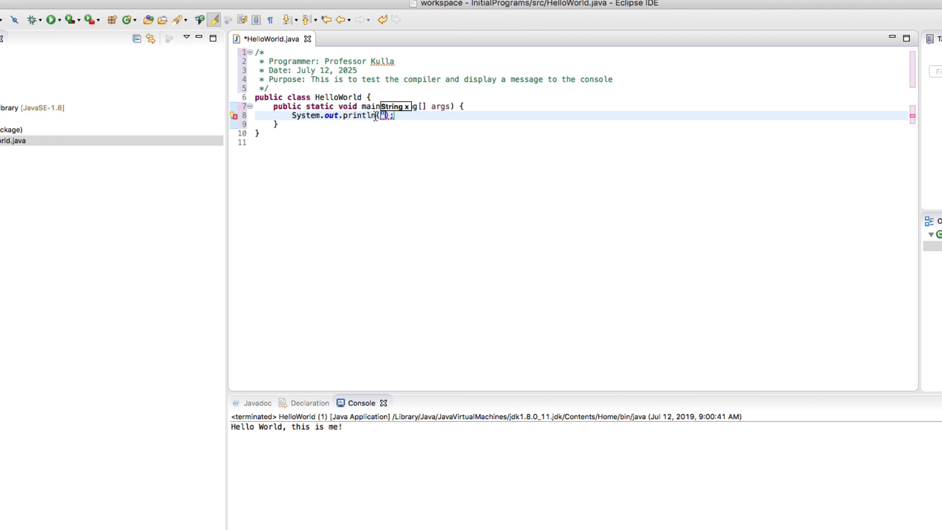
{"action": "mouse_move", "coordinate": [406, 133]}
{"action": "type", "text": "Something"}
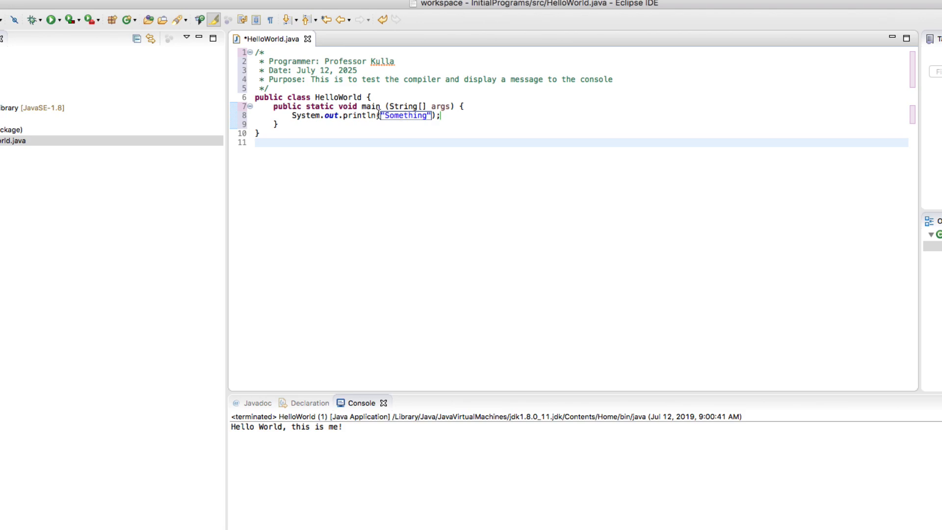
{"action": "mouse_move", "coordinate": [280, 70]}
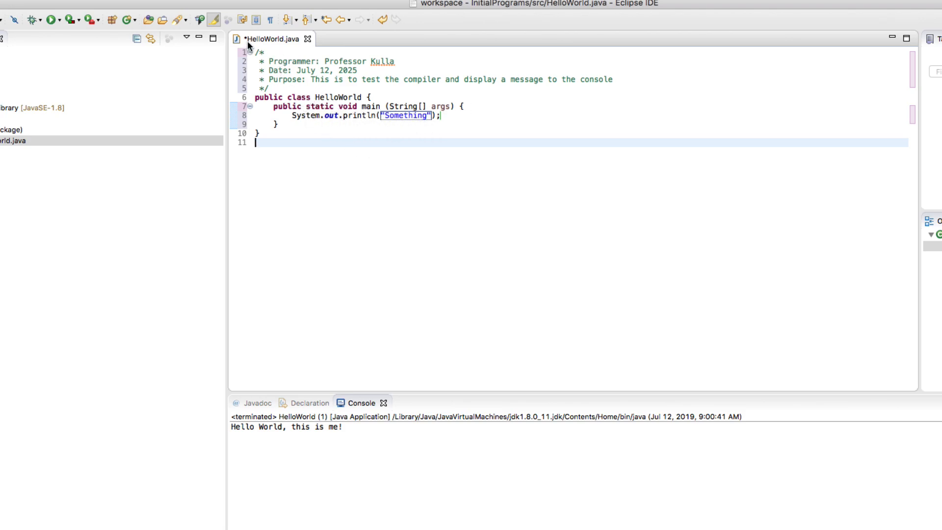
{"action": "mouse_move", "coordinate": [274, 39]}
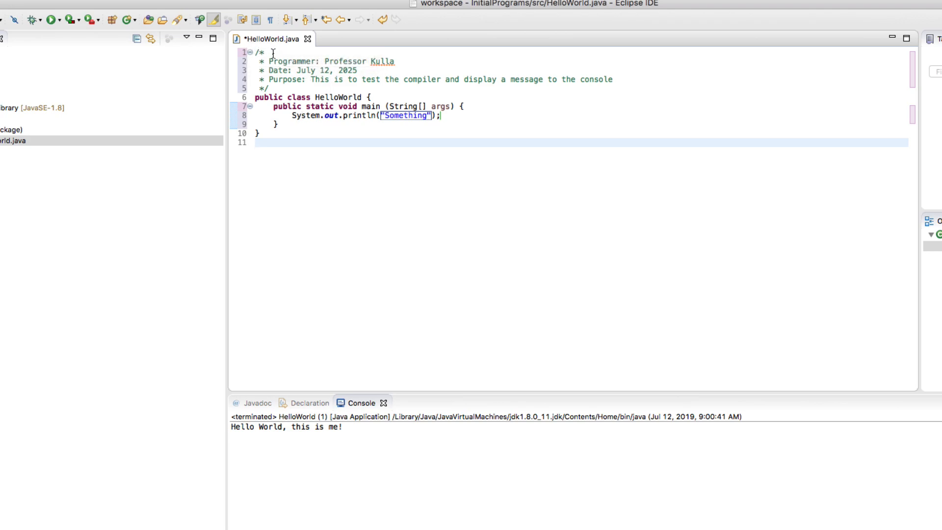
{"action": "mouse_move", "coordinate": [380, 99]}
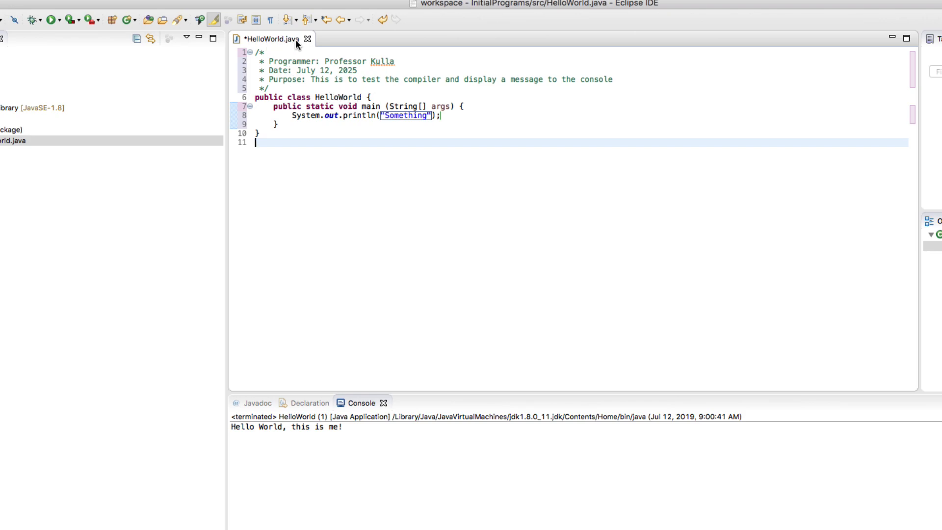
{"action": "mouse_move", "coordinate": [247, 40]}
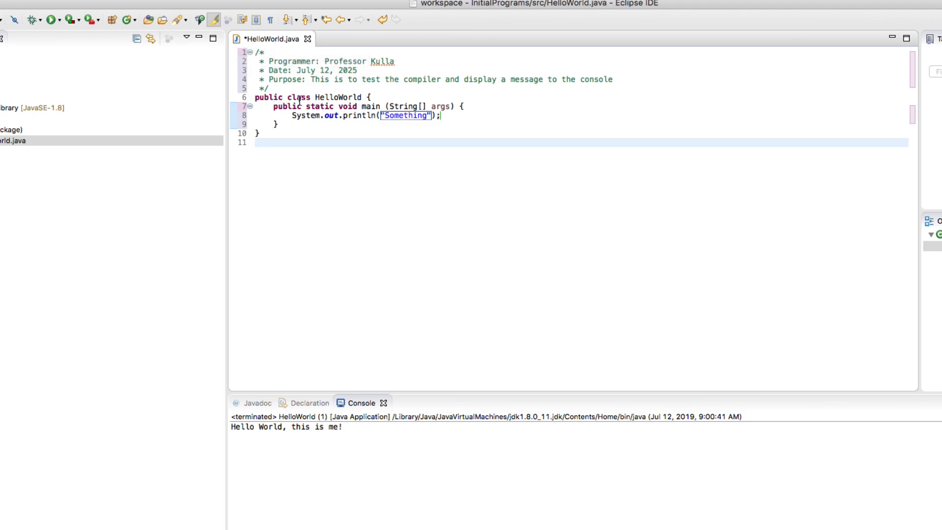
{"action": "mouse_move", "coordinate": [330, 89]}
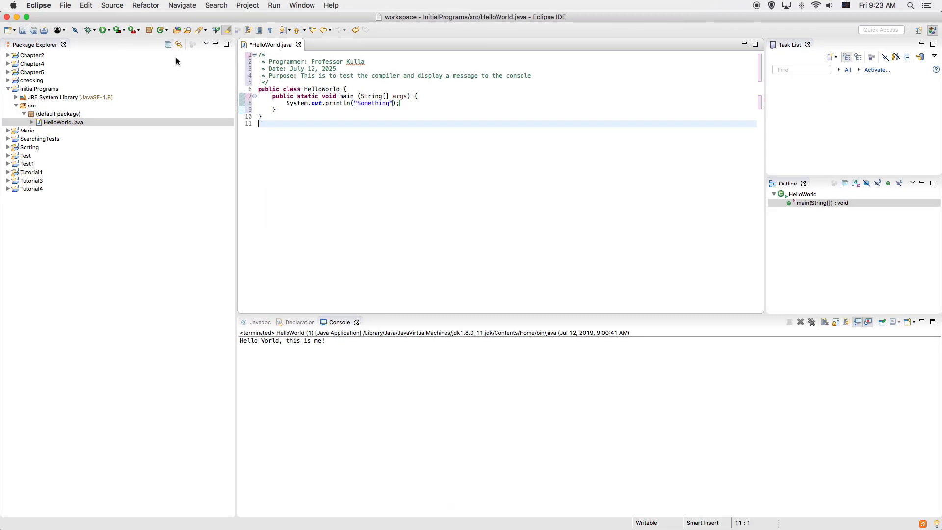
- Save HelloWorld.java from the File menu and return to the editor
{"action": "left_click", "coordinate": [65, 6]}
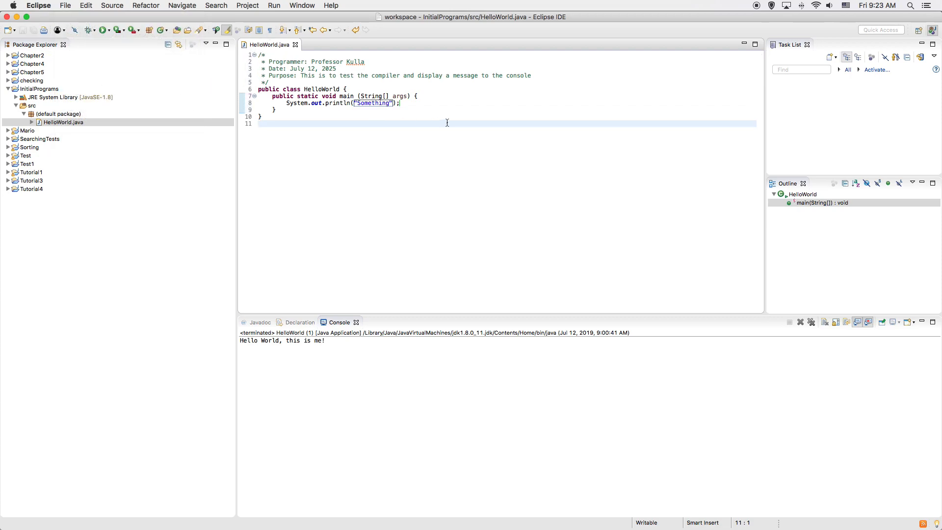
{"action": "left_click", "coordinate": [401, 103]}
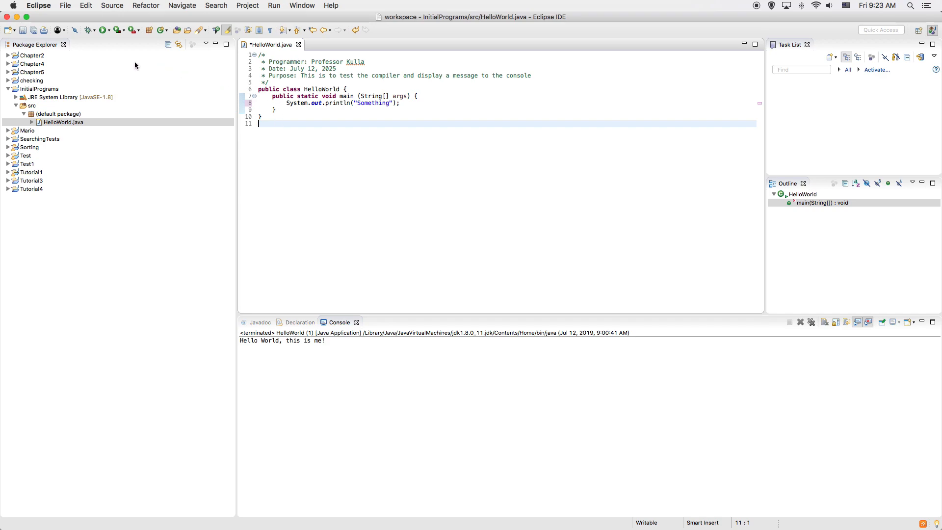
{"action": "mouse_move", "coordinate": [102, 30]}
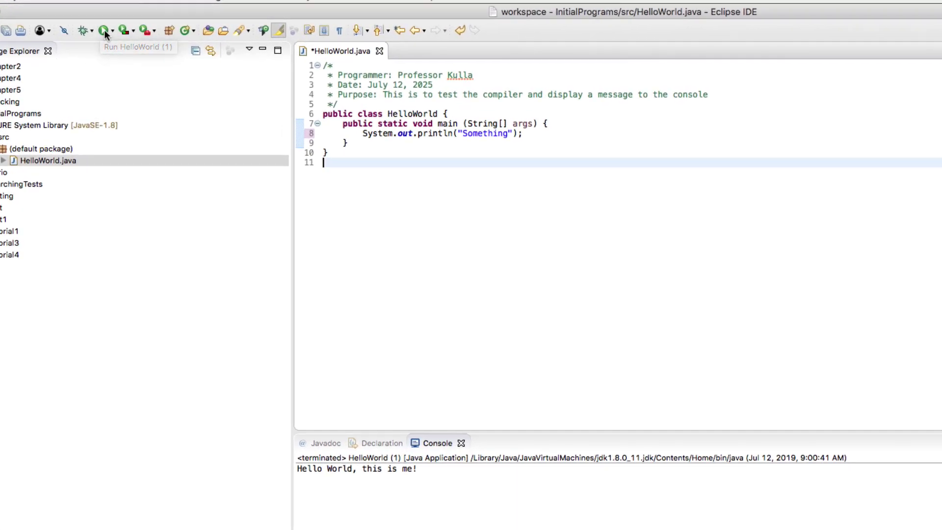
{"action": "mouse_move", "coordinate": [101, 40]}
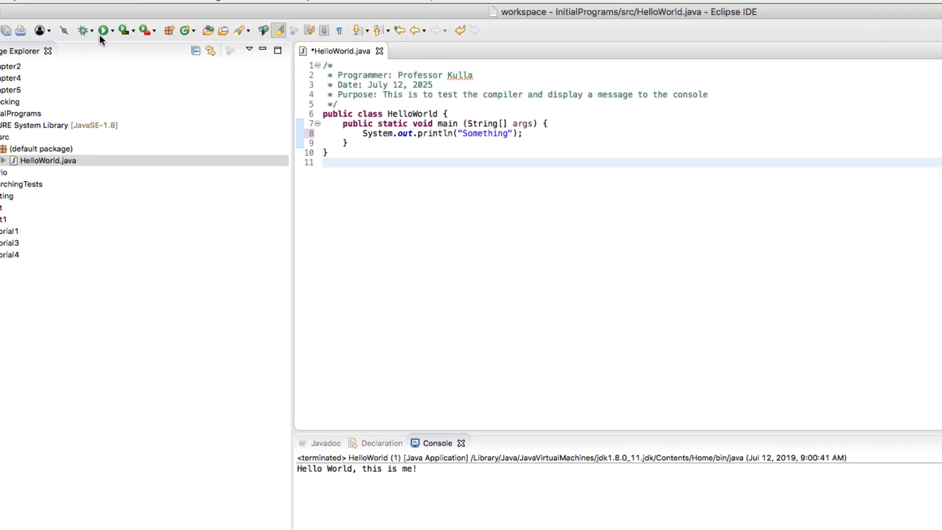
- Run HelloWorld so the console prints Something
{"action": "left_click", "coordinate": [104, 31]}
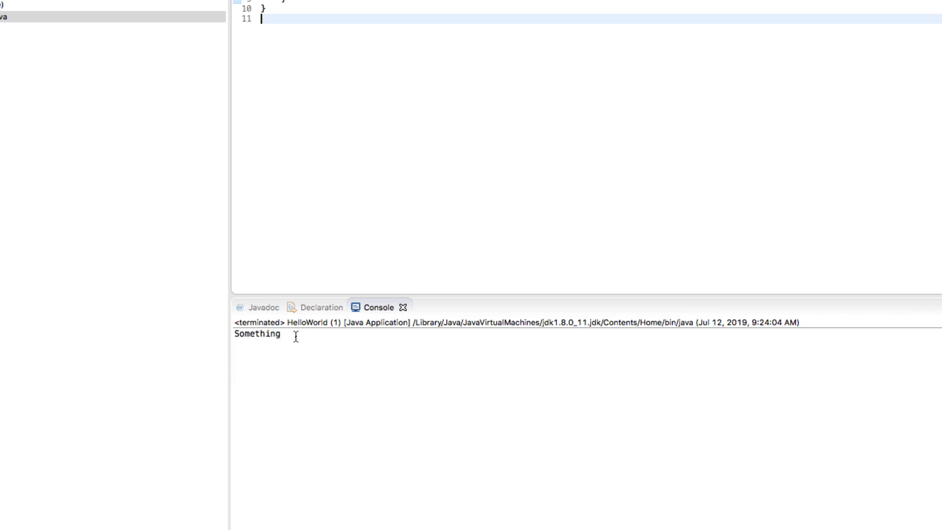
{"action": "mouse_move", "coordinate": [266, 335]}
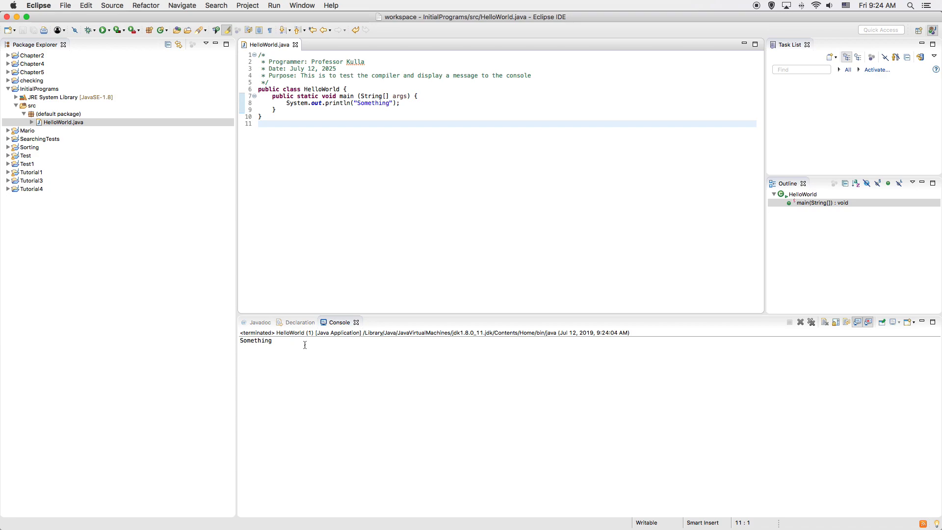
{"action": "mouse_move", "coordinate": [278, 347]}
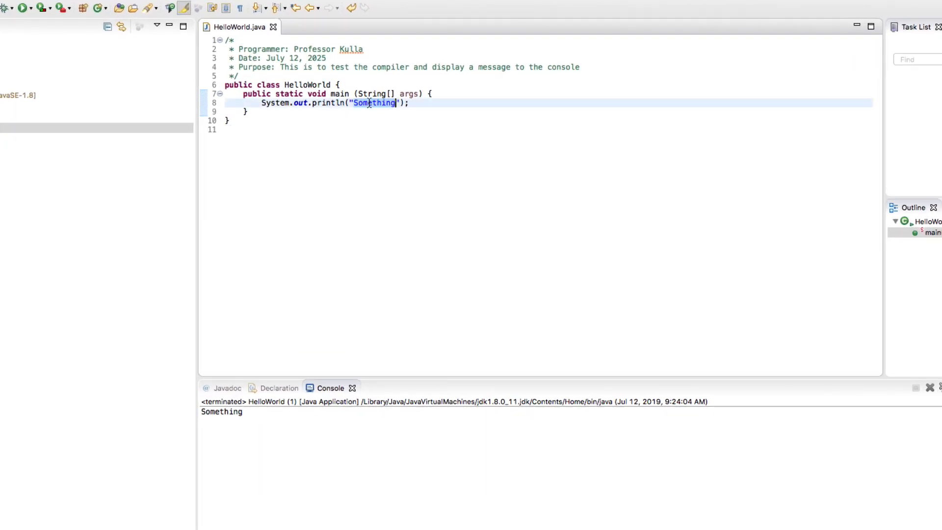
- Change the println message to "Hello World!" and rerun to print it
{"action": "type", "text": "Hello World!"}
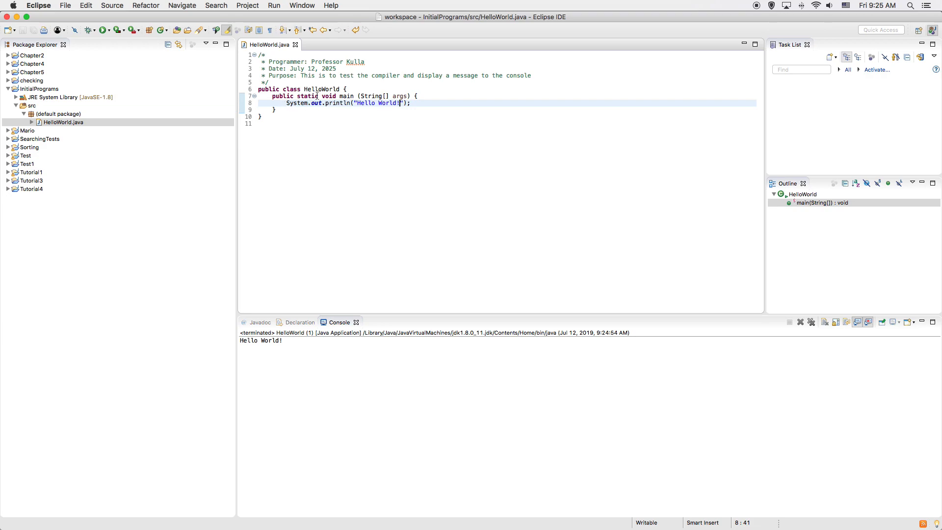
{"action": "mouse_move", "coordinate": [641, 88]}
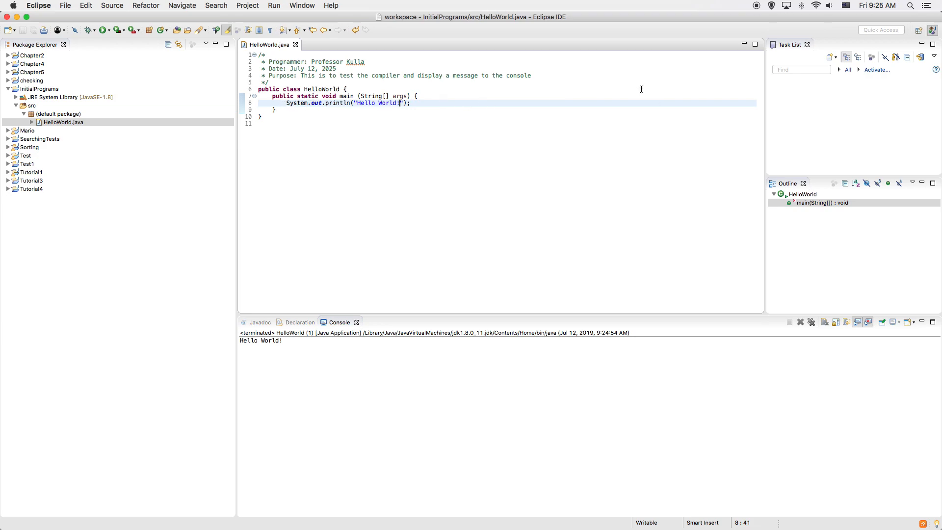